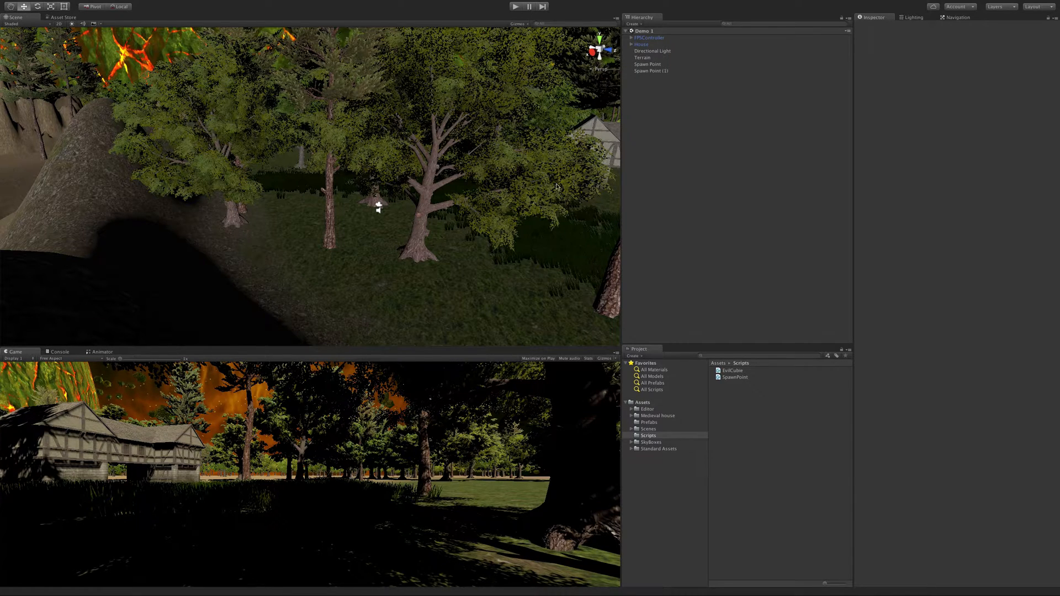
- Expand FPSController, select its FirstPersonCharacter camera and bring up its context menu
{"action": "left_click", "coordinate": [650, 37]}
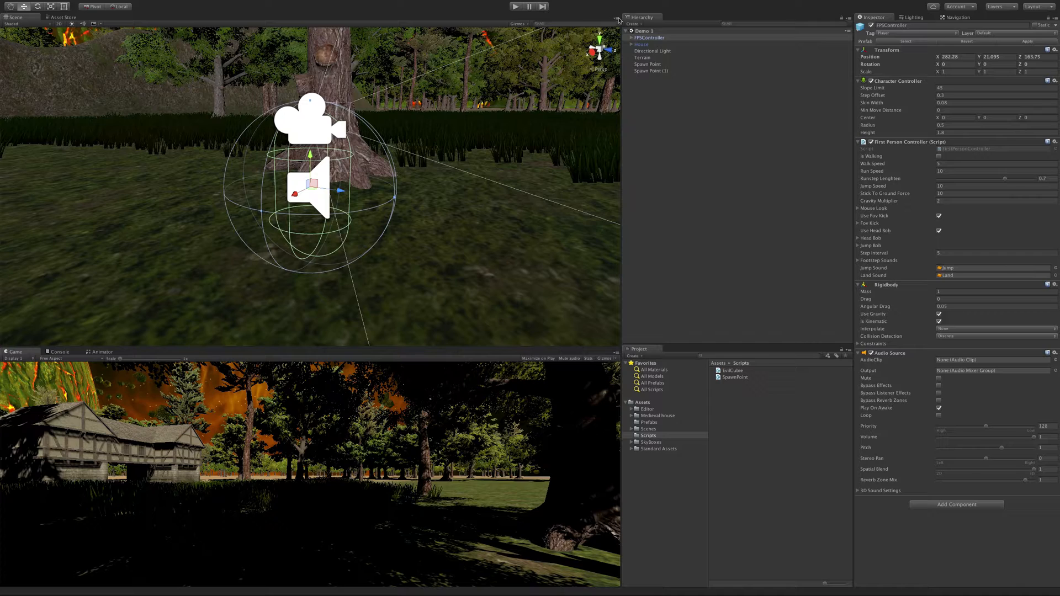
{"action": "left_click", "coordinate": [629, 37]}
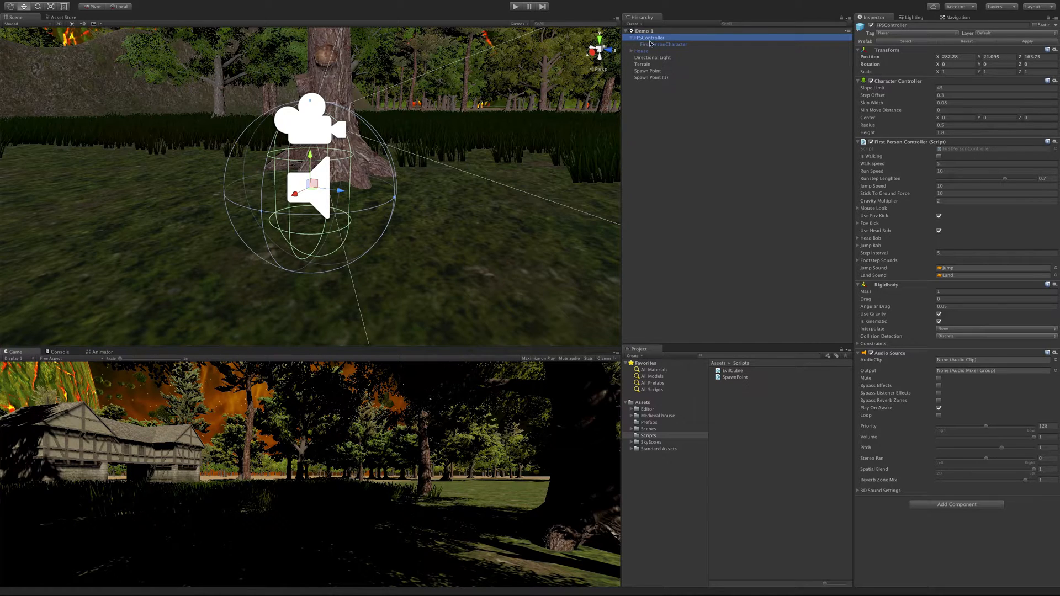
{"action": "left_click", "coordinate": [663, 44]}
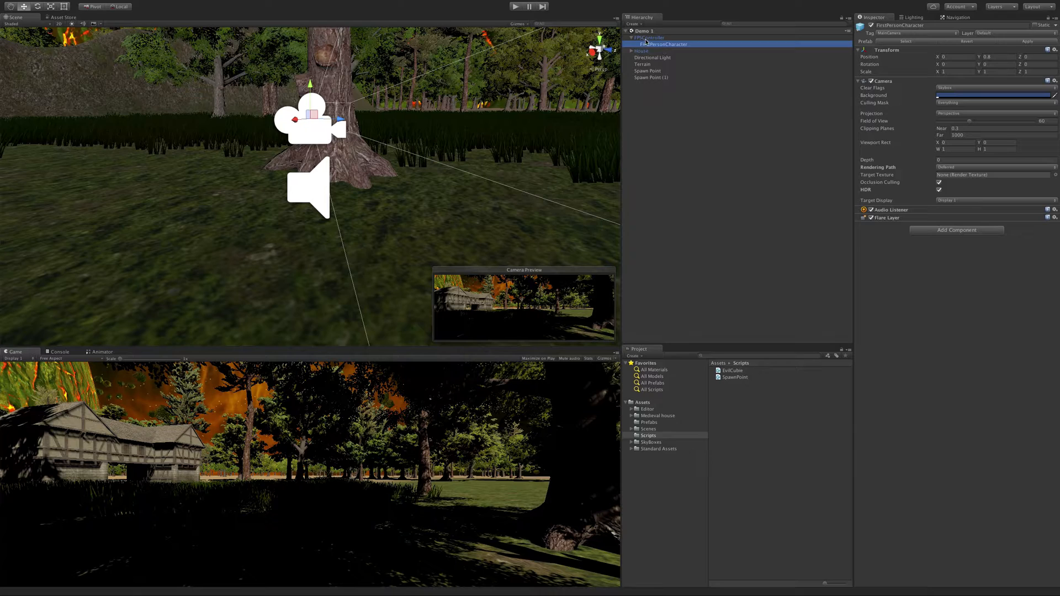
{"action": "left_click", "coordinate": [653, 57]}
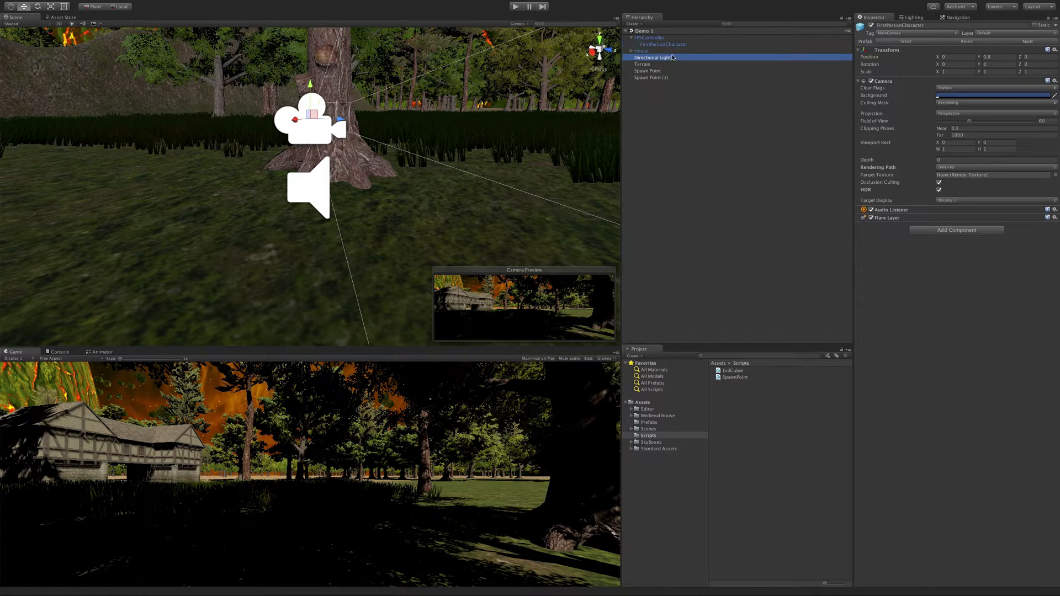
{"action": "right_click", "coordinate": [654, 45]}
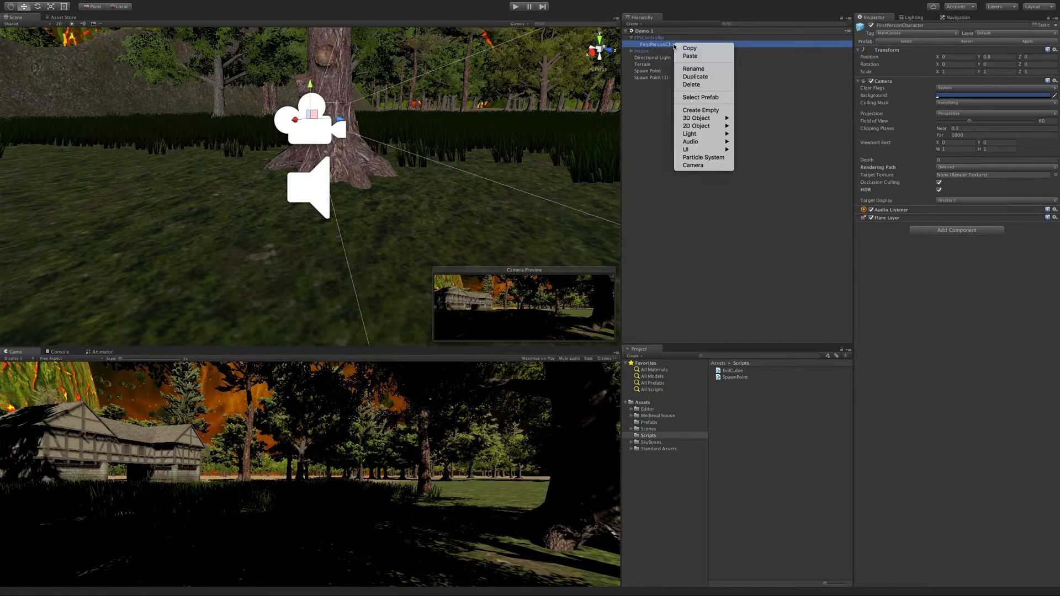
{"action": "mouse_move", "coordinate": [696, 117]}
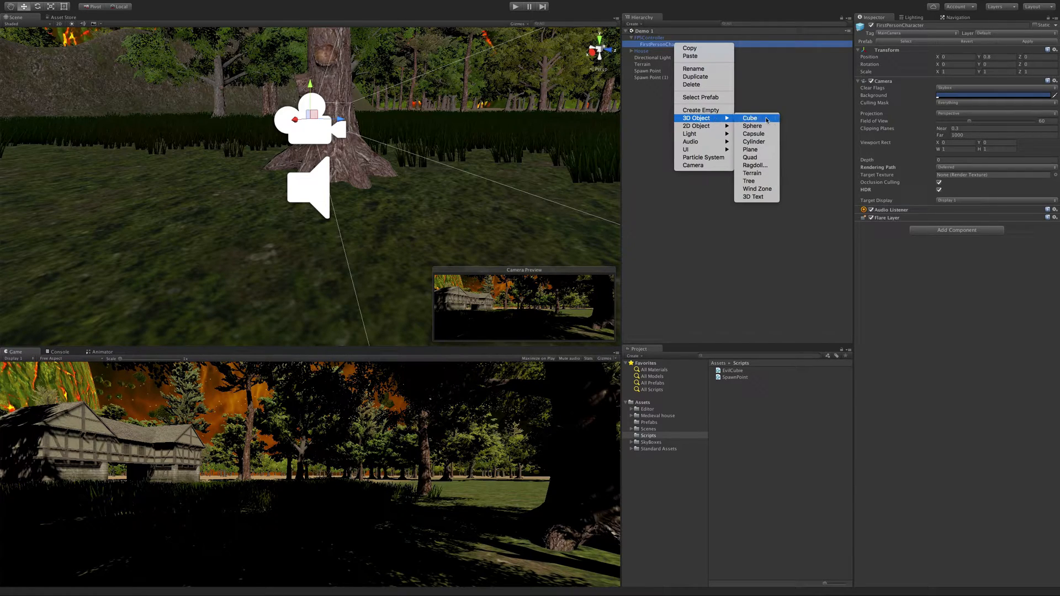
- Create a cube child of the camera, scale it to a thin 0.1 x 0.1 x 1 bar and place it beside the camera
{"action": "left_click", "coordinate": [749, 118]}
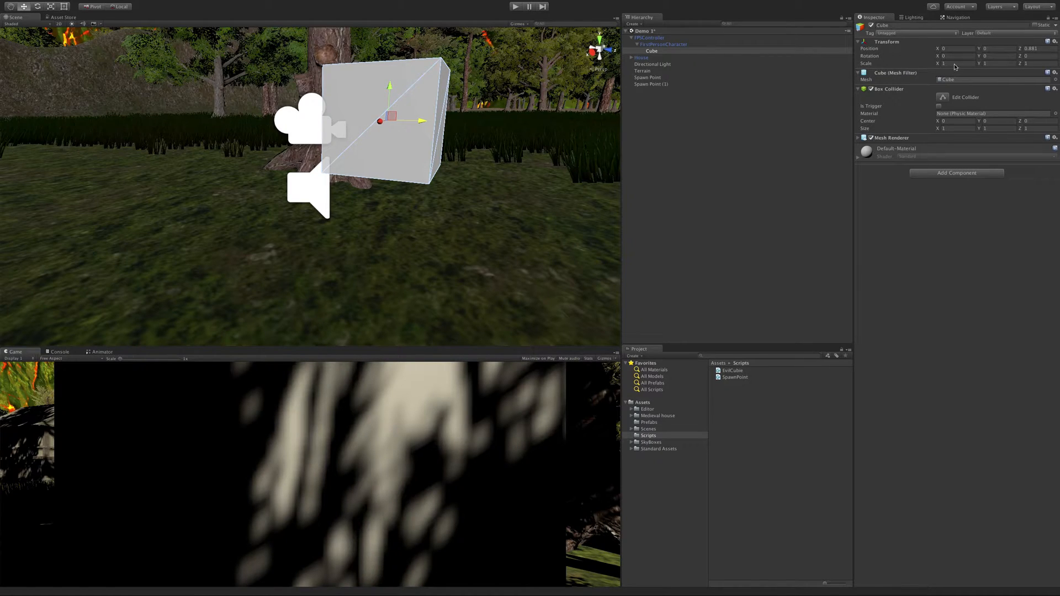
{"action": "left_click", "coordinate": [958, 67]}
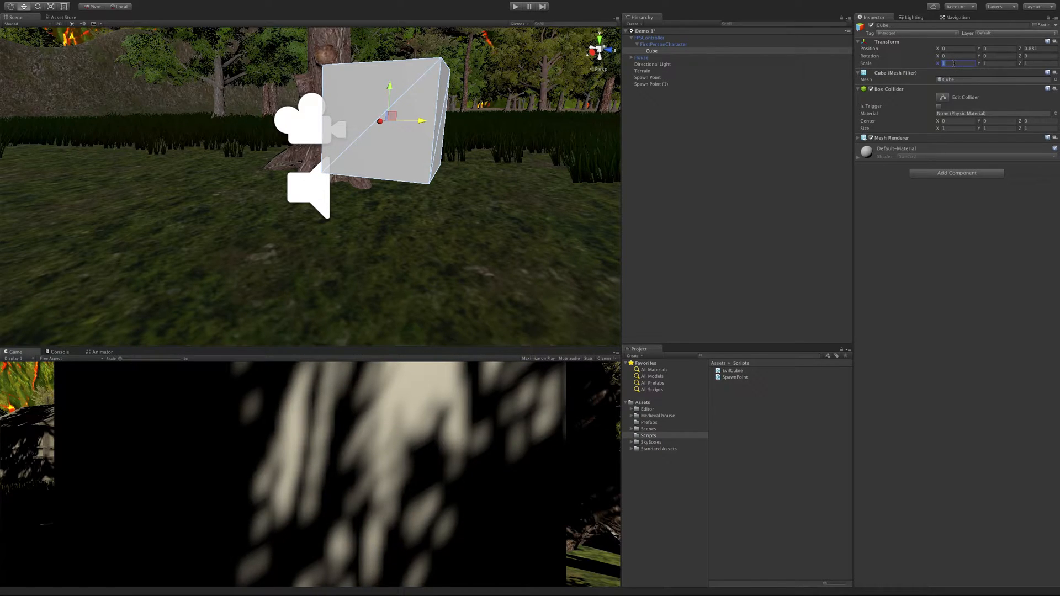
{"action": "type", "text": "0.2"}
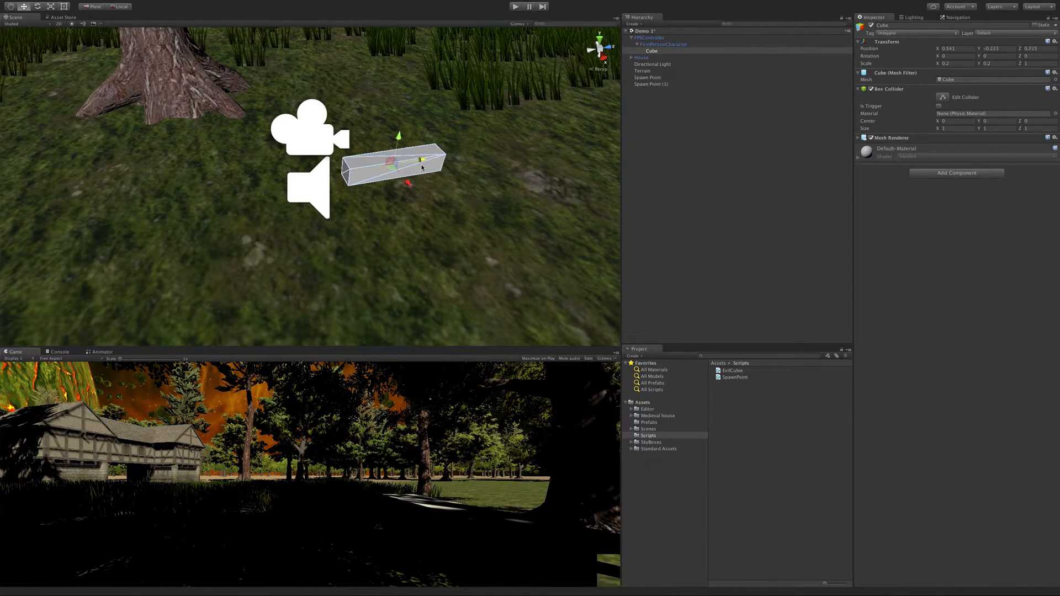
{"action": "left_click_drag", "start_coordinate": [405, 166], "coordinate": [395, 152]}
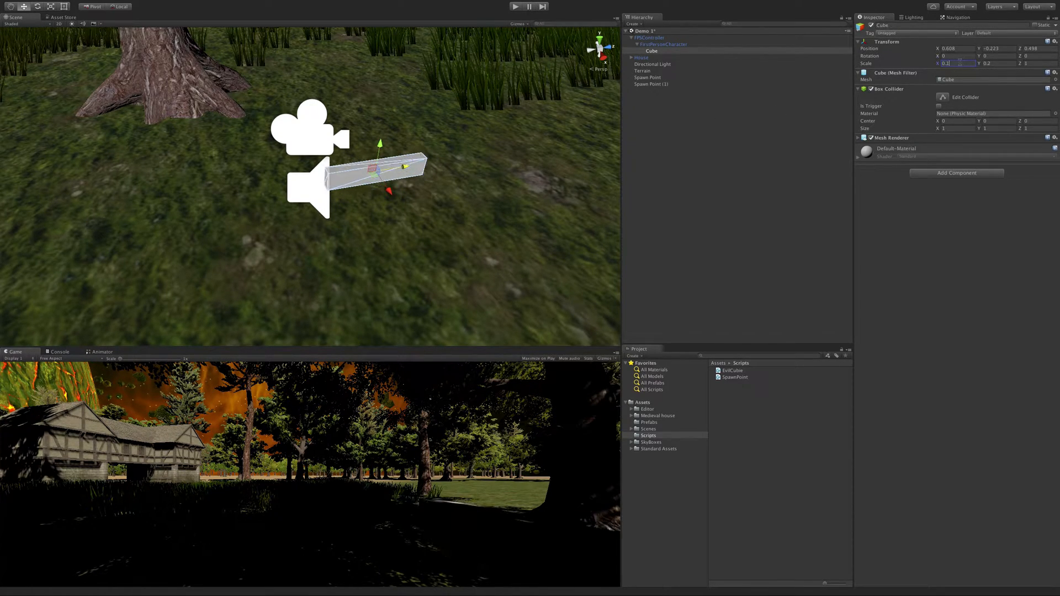
{"action": "type", "text": "0.1"}
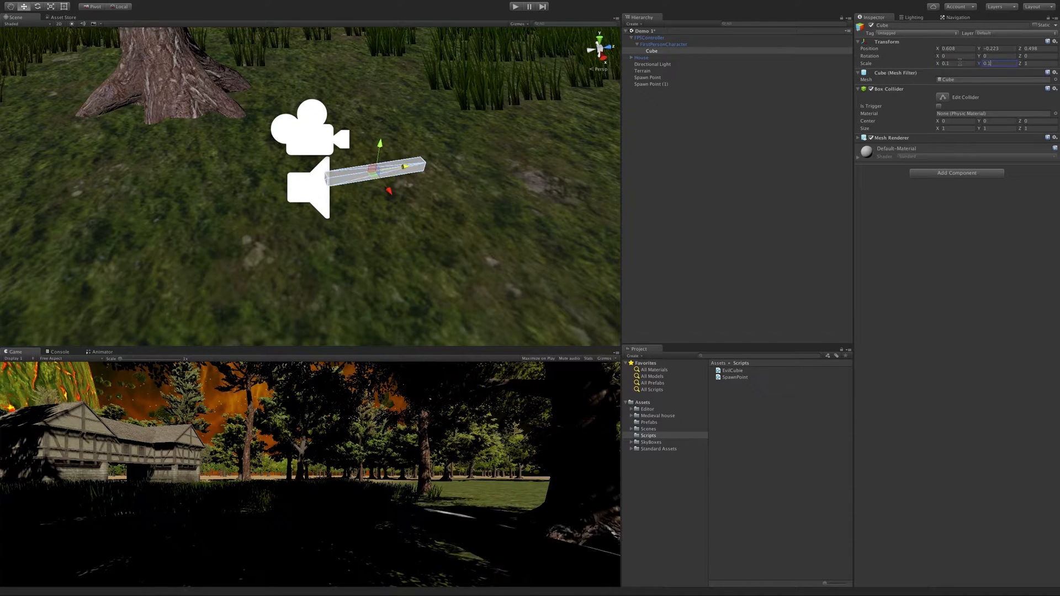
{"action": "left_click", "coordinate": [646, 38]}
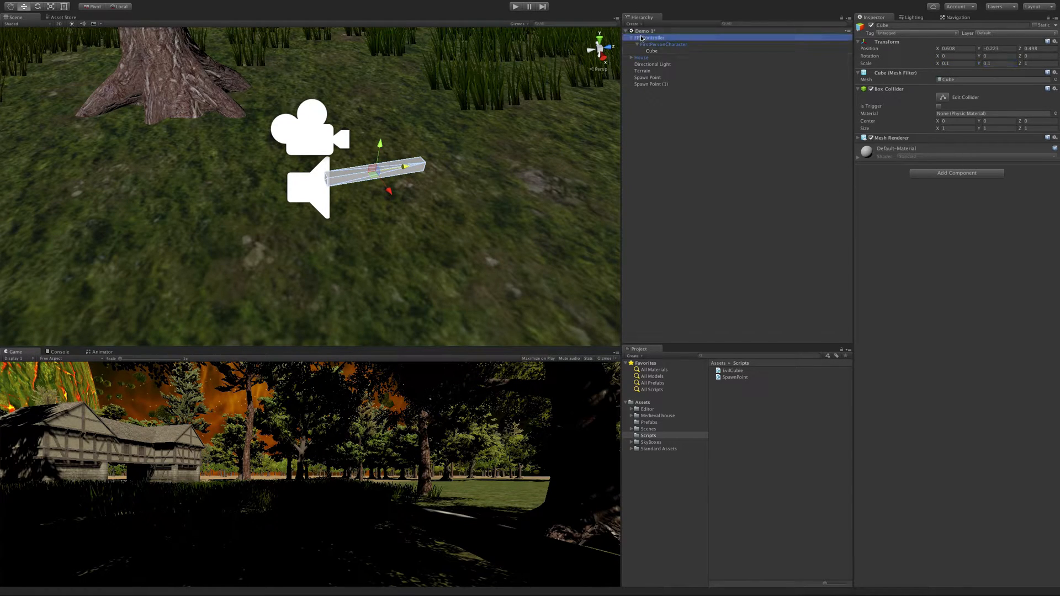
{"action": "left_click", "coordinate": [649, 38]}
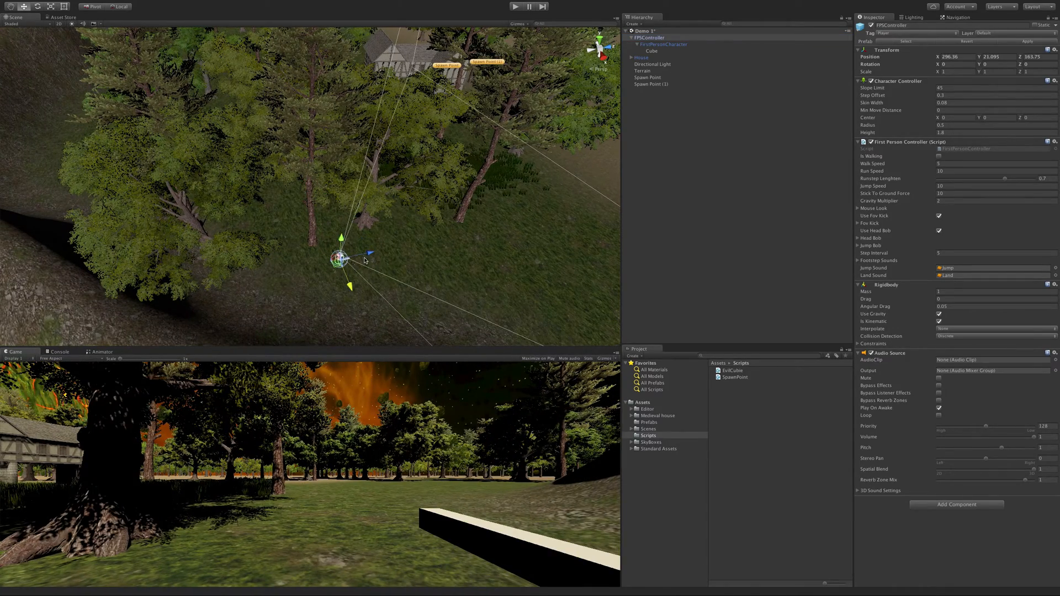
{"action": "mouse_move", "coordinate": [368, 304]}
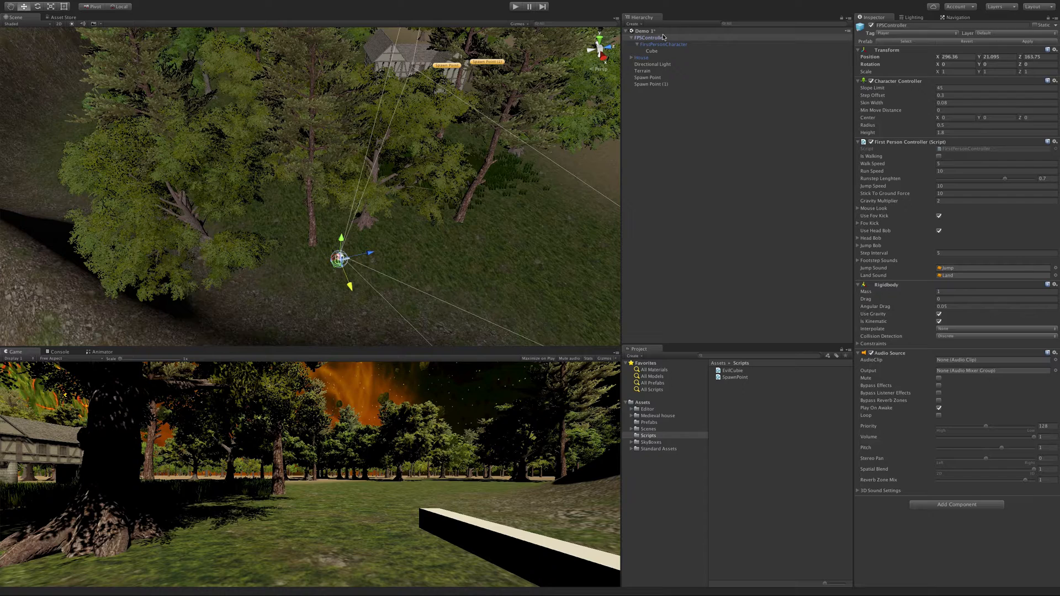
{"action": "left_click", "coordinate": [650, 50]}
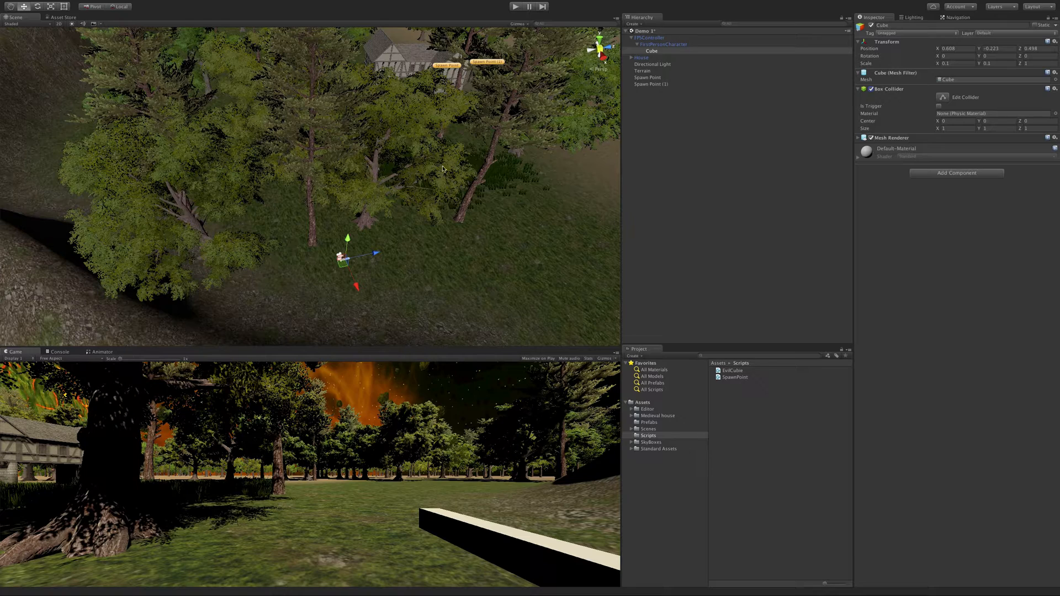
{"action": "mouse_move", "coordinate": [168, 458]}
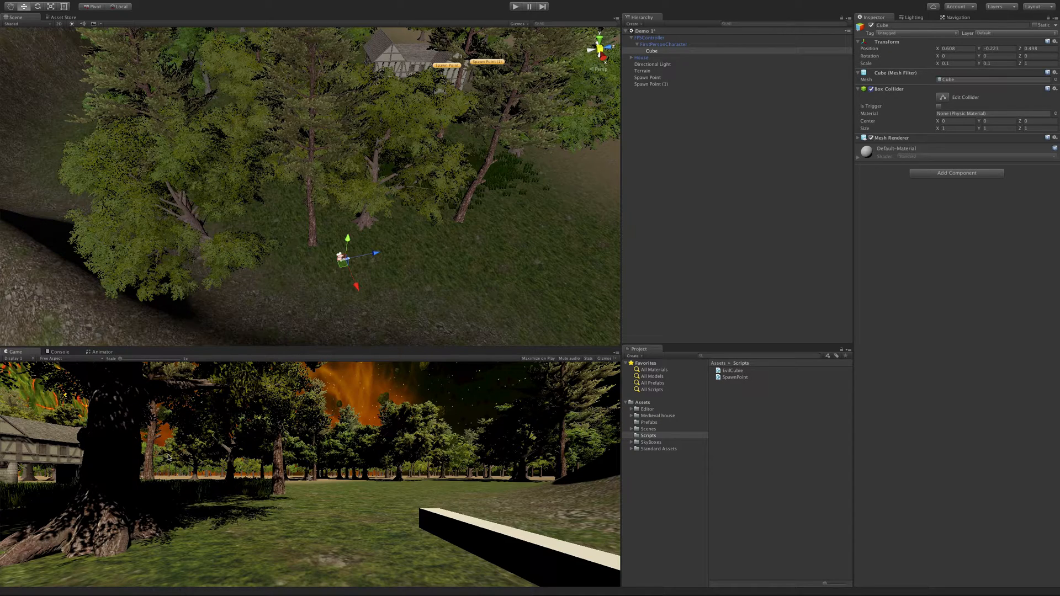
{"action": "mouse_move", "coordinate": [197, 487]}
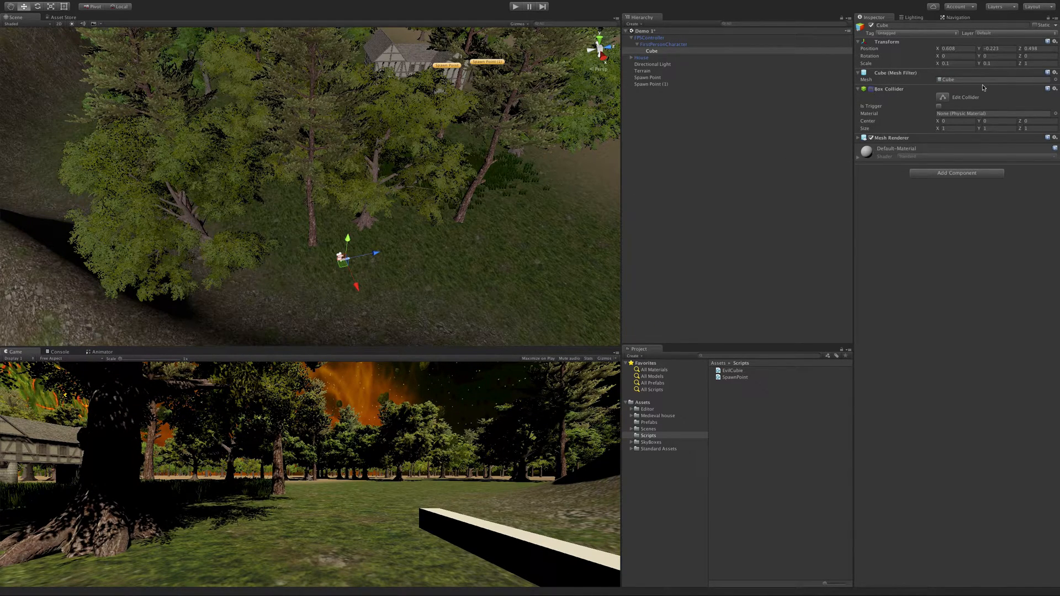
{"action": "left_click", "coordinate": [1053, 89]}
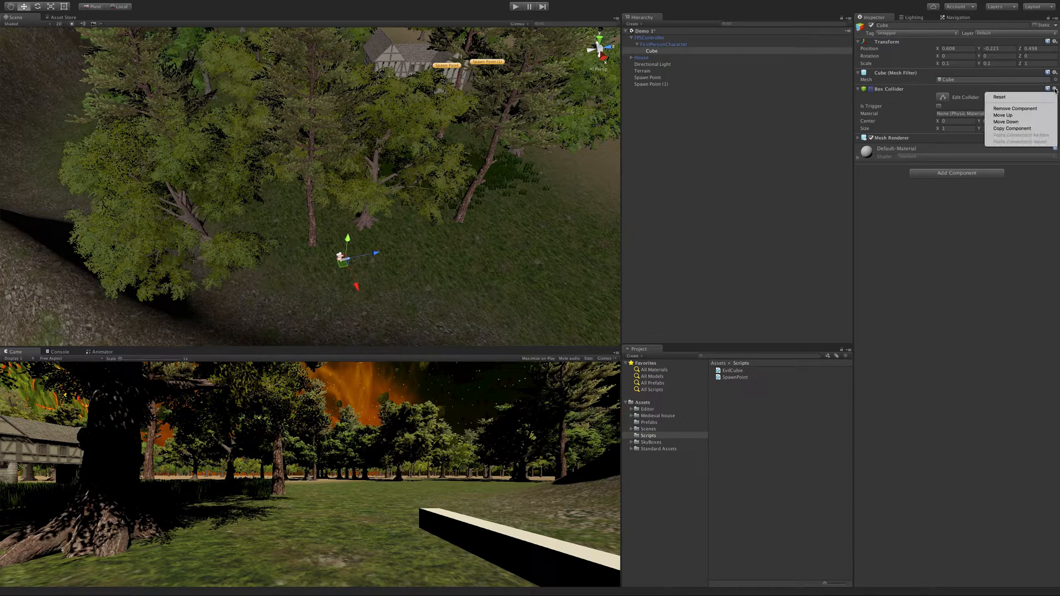
{"action": "left_click", "coordinate": [1006, 97]}
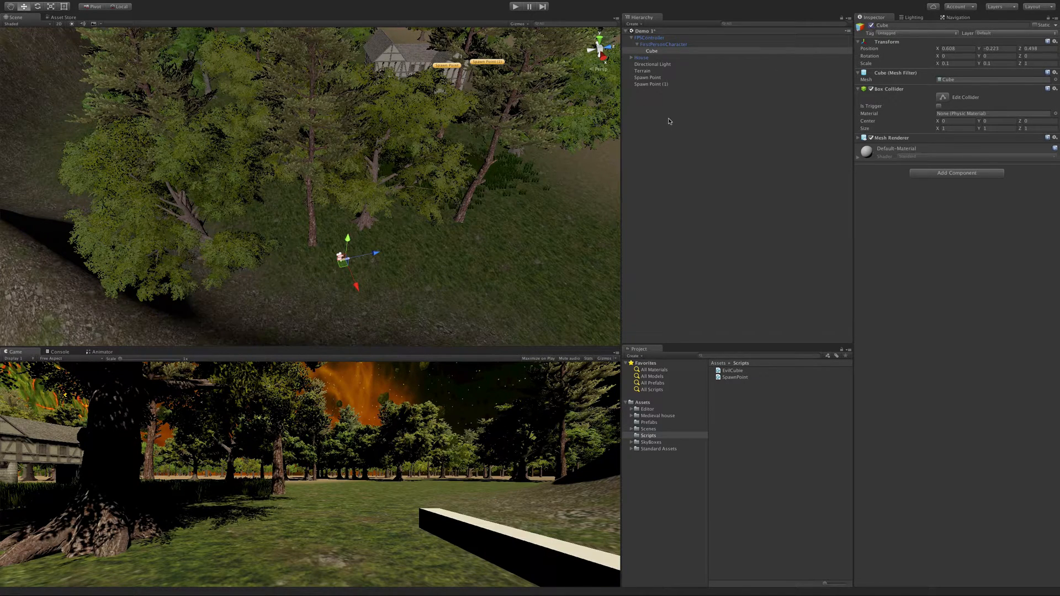
{"action": "left_click", "coordinate": [651, 84]}
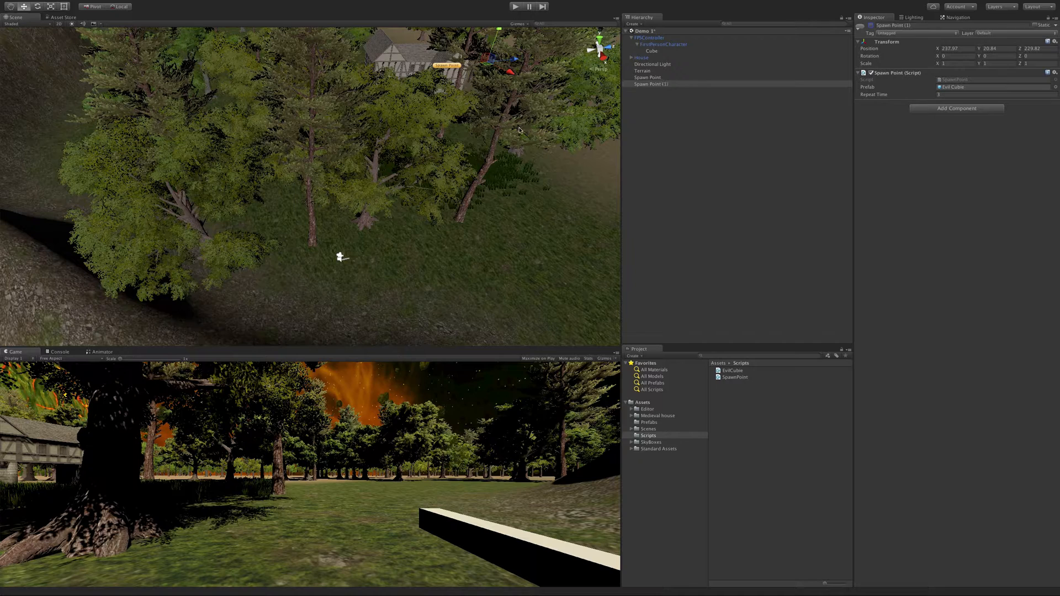
- Rename the cube to Gun in the Hierarchy
{"action": "left_click", "coordinate": [650, 51]}
{"action": "type", "text": "Gun"}
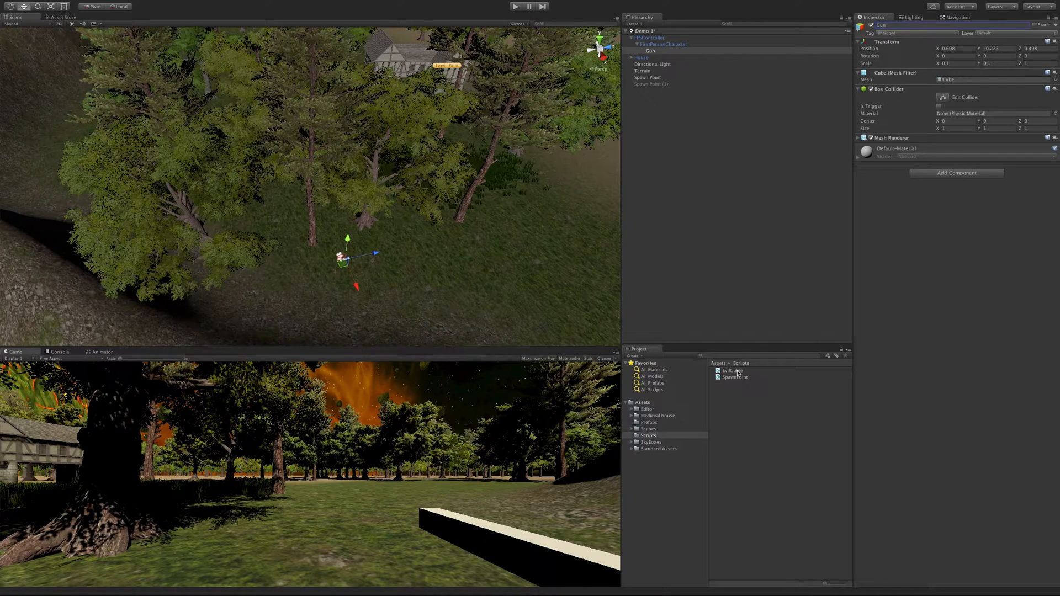
{"action": "left_click", "coordinate": [777, 72]}
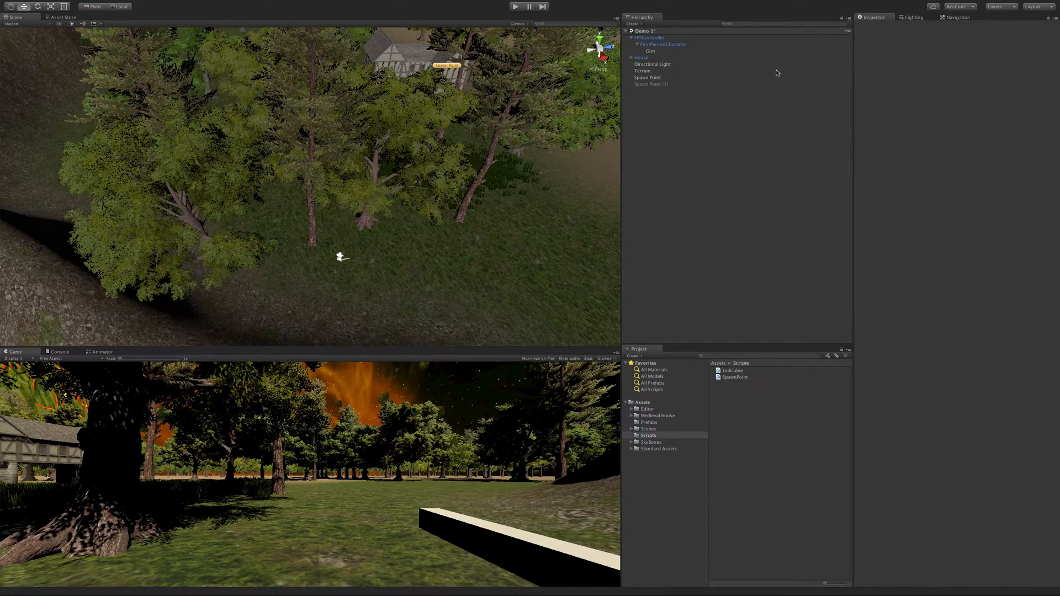
{"action": "left_click", "coordinate": [650, 50]}
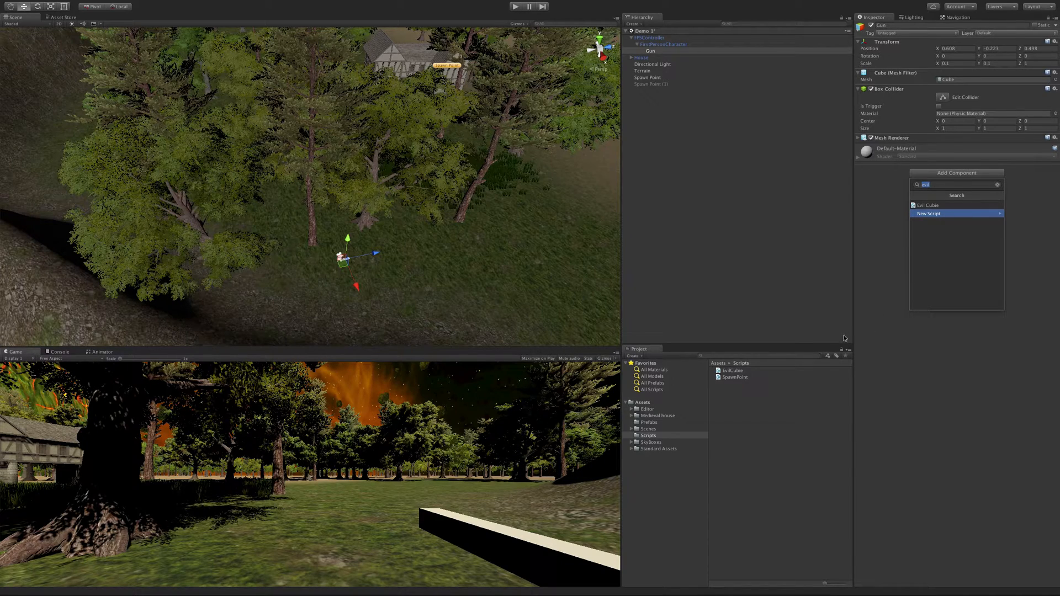
{"action": "left_click", "coordinate": [728, 394]}
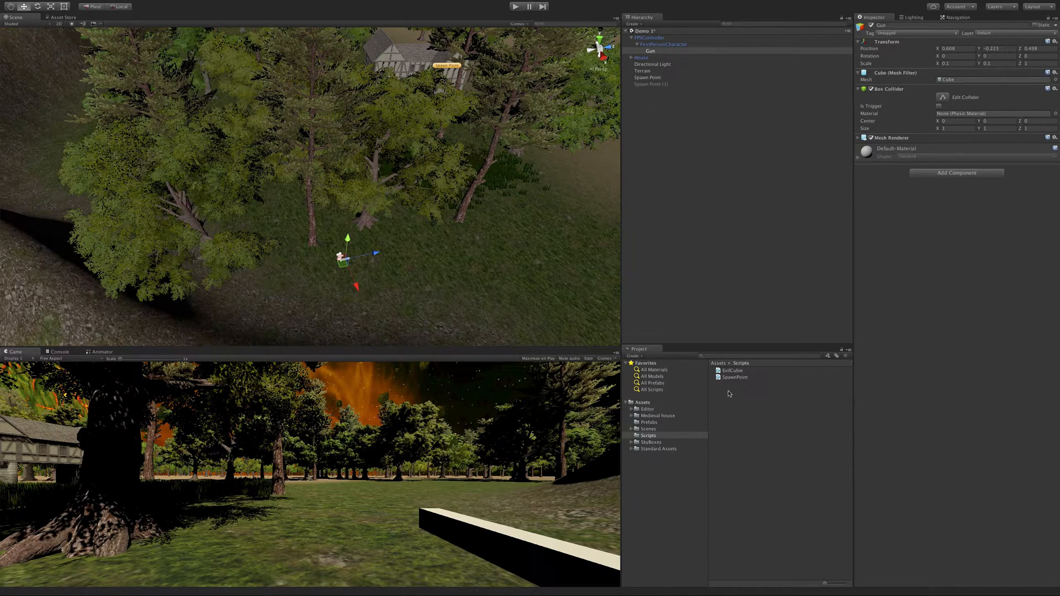
- Create a C# script named Gun in the Scripts folder and attach it to the Gun object
{"action": "right_click", "coordinate": [729, 393]}
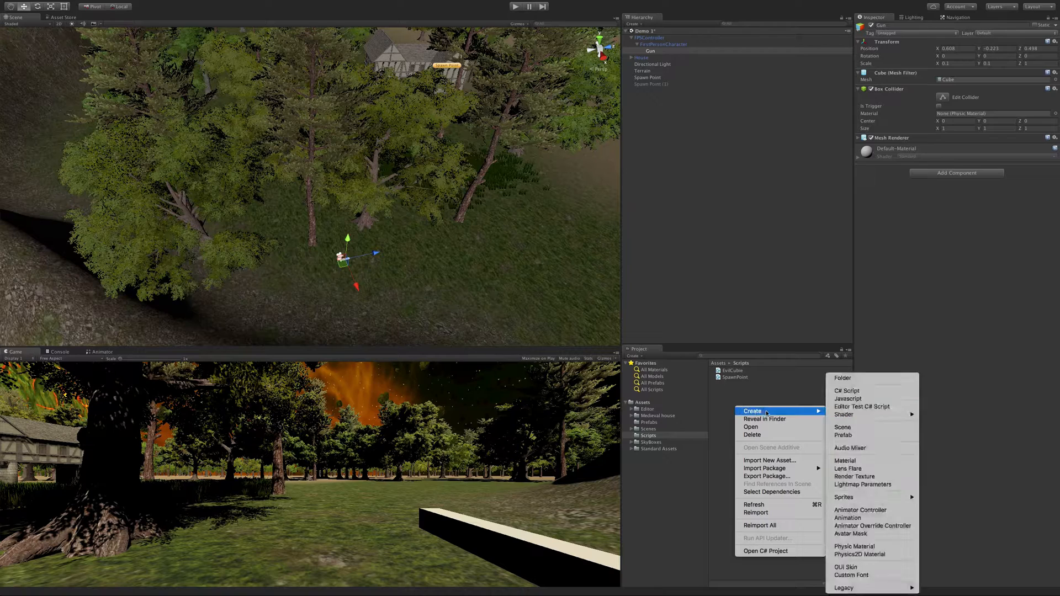
{"action": "left_click", "coordinate": [846, 390]}
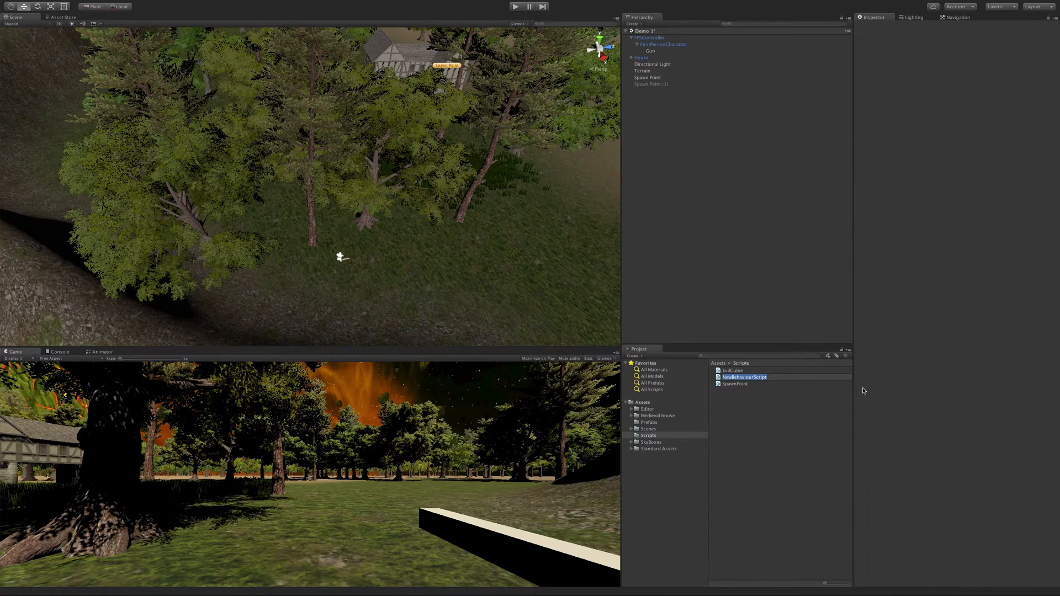
{"action": "left_click", "coordinate": [741, 376]}
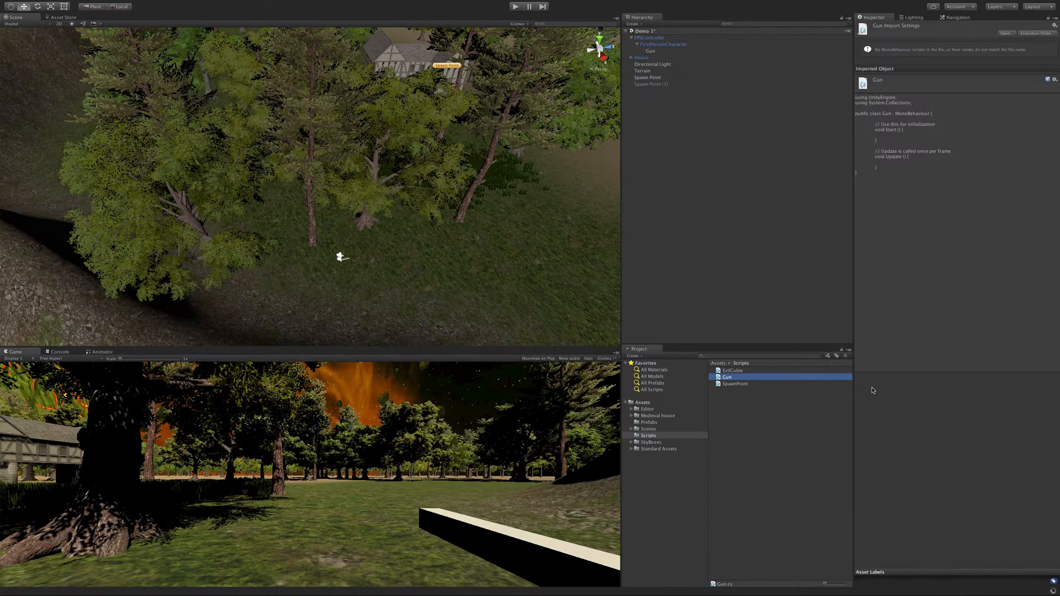
{"action": "left_click", "coordinate": [650, 50]}
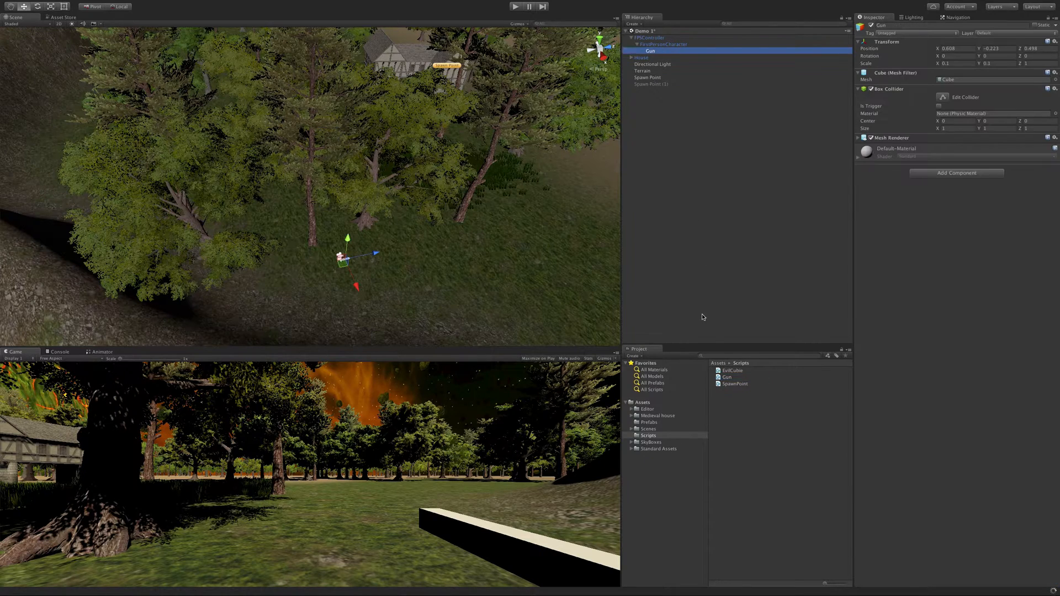
{"action": "left_click", "coordinate": [727, 377]}
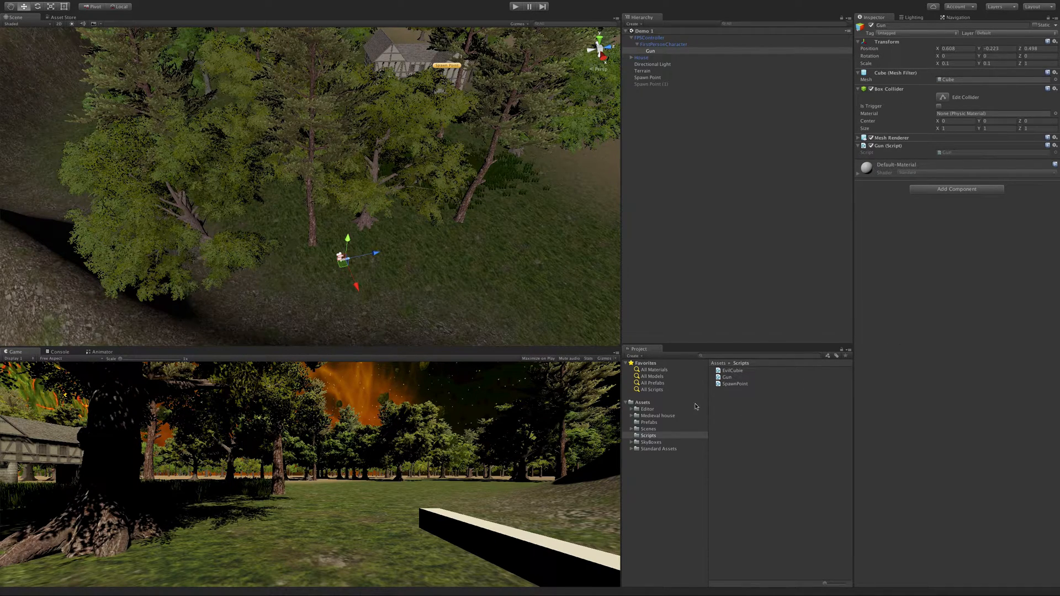
- Open Gun.cs in MonoDevelop and strip the default Start and Update methods
{"action": "double_click", "coordinate": [727, 377]}
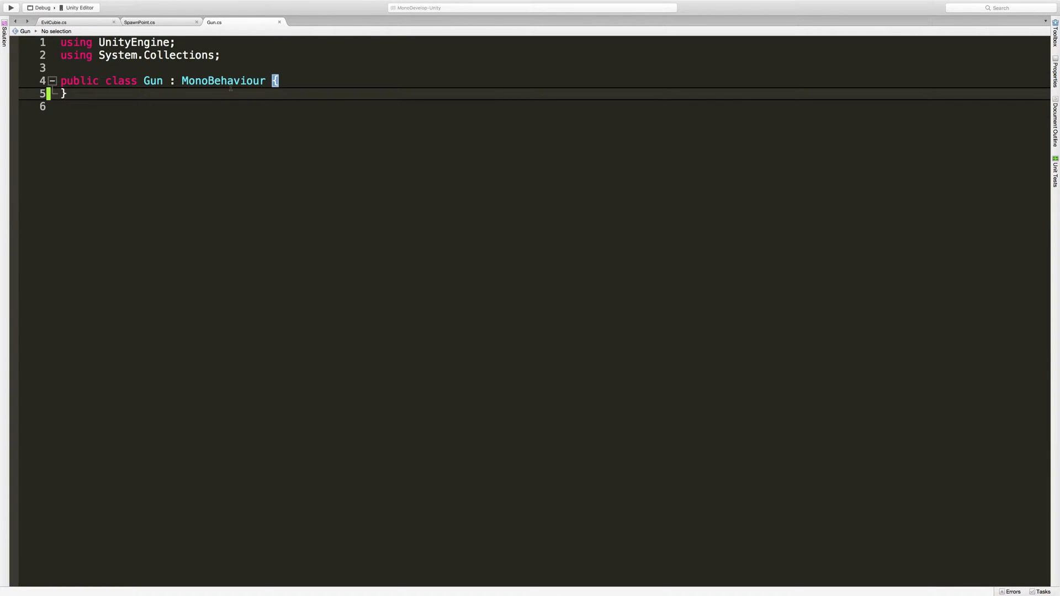
{"action": "mouse_move", "coordinate": [226, 194]}
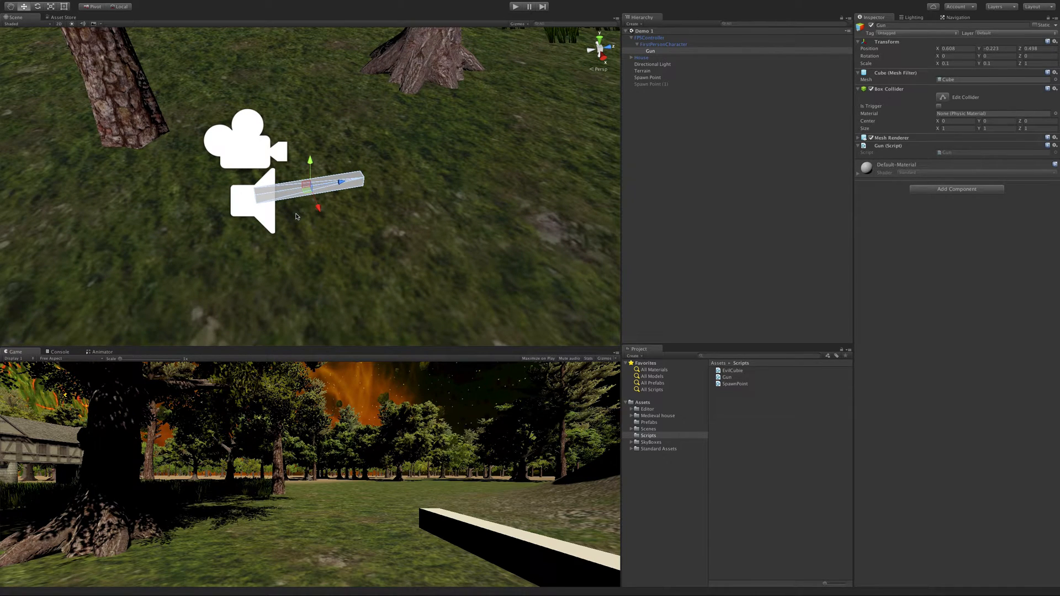
{"action": "mouse_move", "coordinate": [293, 223]}
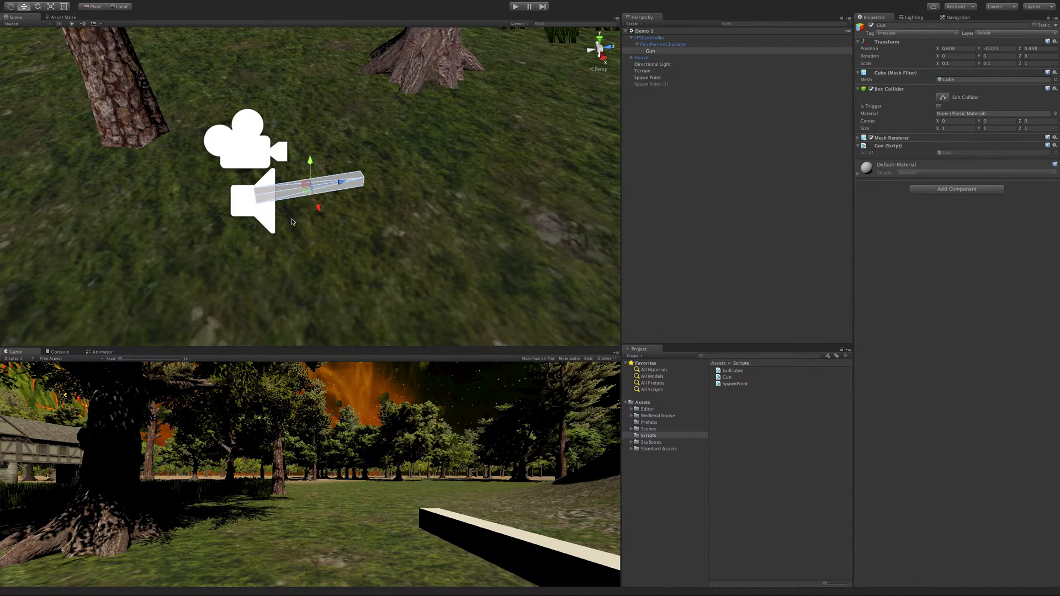
{"action": "mouse_move", "coordinate": [325, 213]}
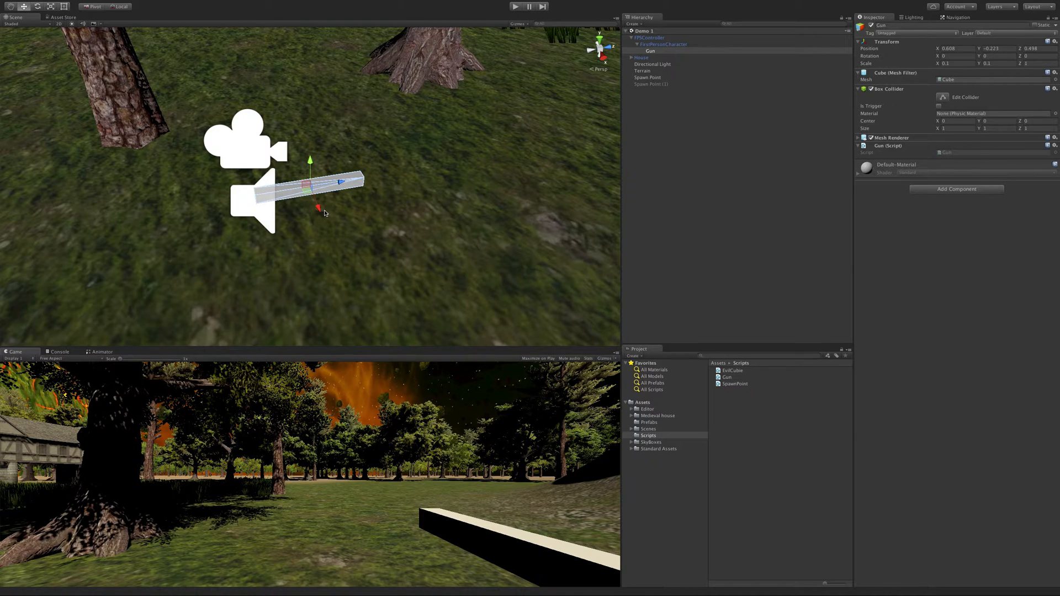
{"action": "mouse_move", "coordinate": [358, 202]}
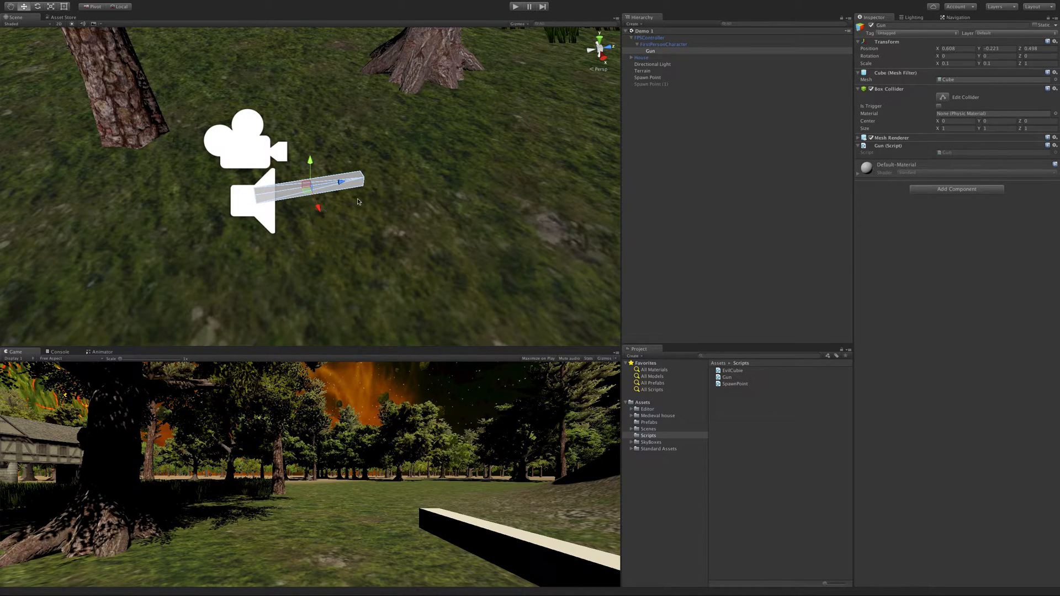
{"action": "mouse_move", "coordinate": [419, 189]}
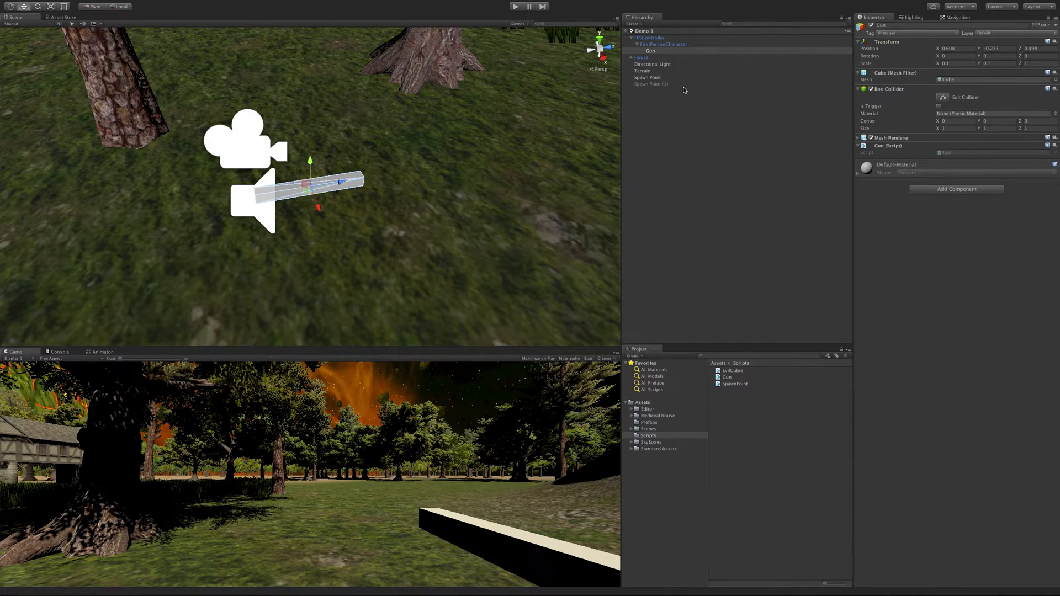
{"action": "mouse_move", "coordinate": [682, 93]}
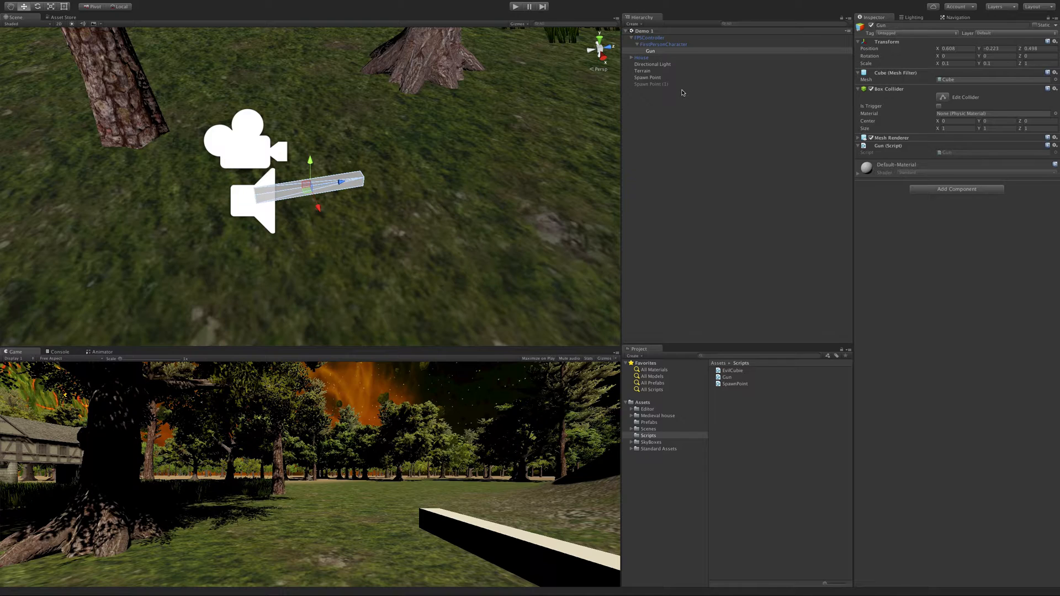
{"action": "mouse_move", "coordinate": [452, 156]}
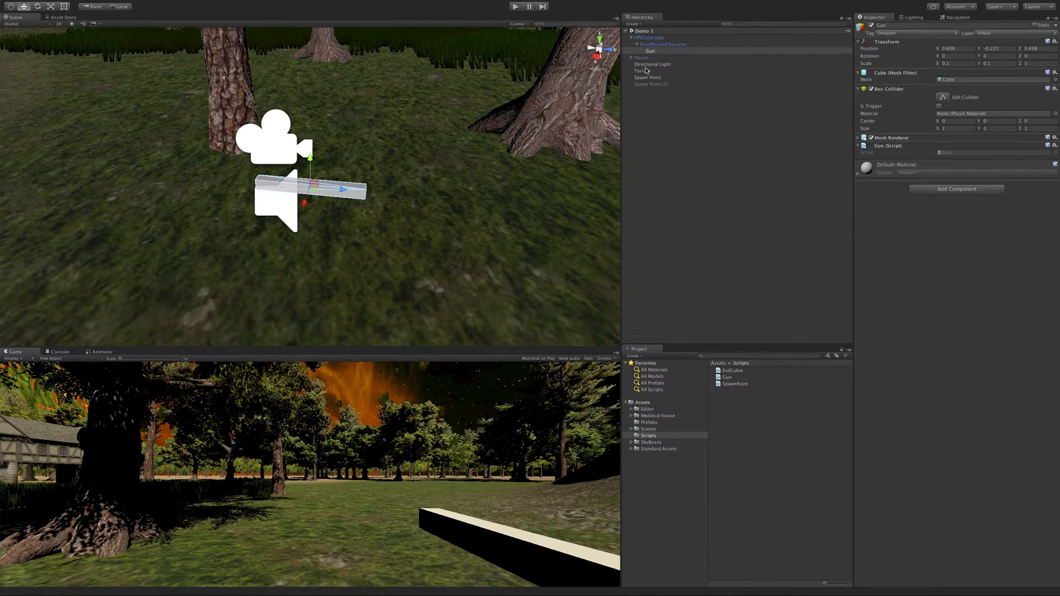
- Add an empty child of Gun named Muzzle Tip and move it to the barrel's front end
{"action": "right_click", "coordinate": [649, 50]}
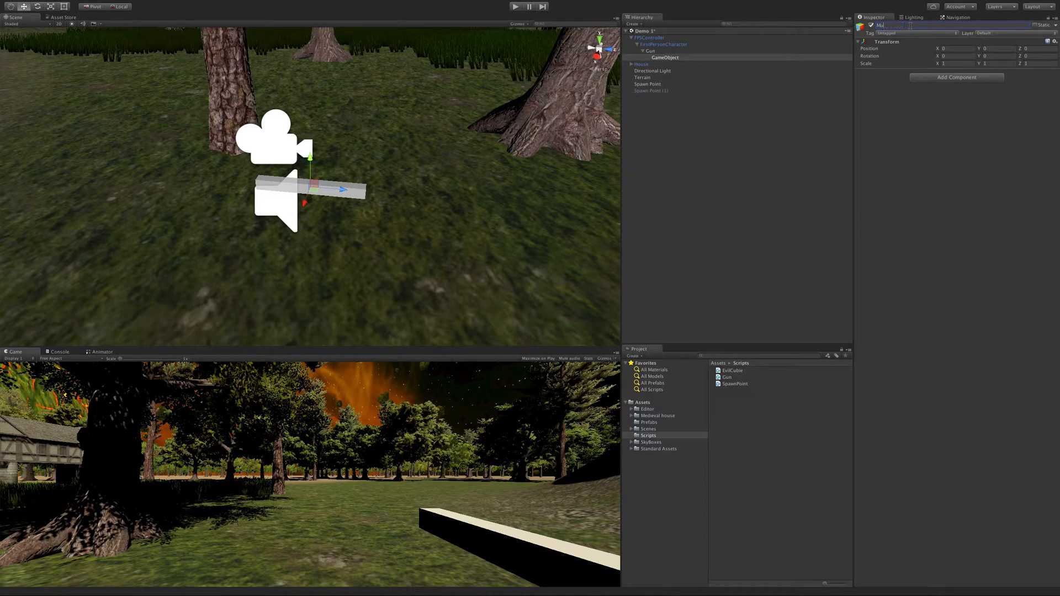
{"action": "type", "text": "Muzzle Tip"}
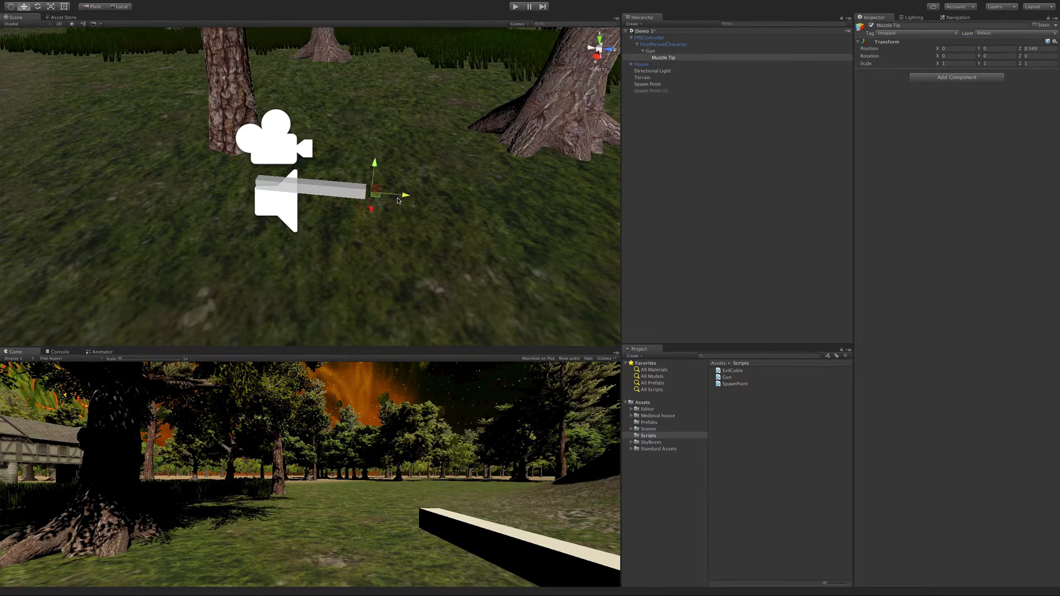
{"action": "left_click_drag", "start_coordinate": [375, 196], "coordinate": [391, 196]}
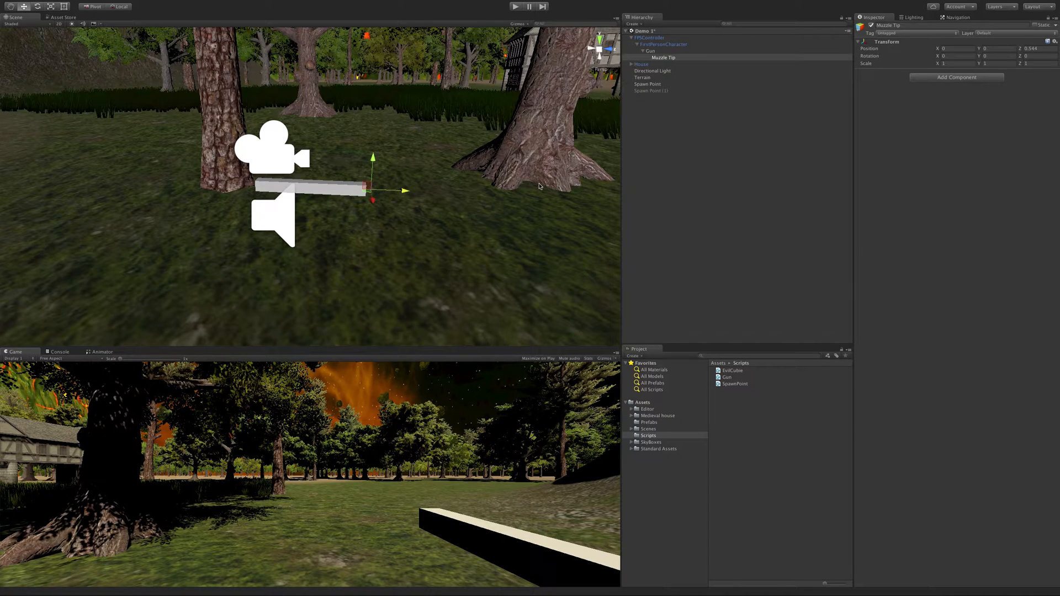
{"action": "key", "text": "Cmd+Tab"}
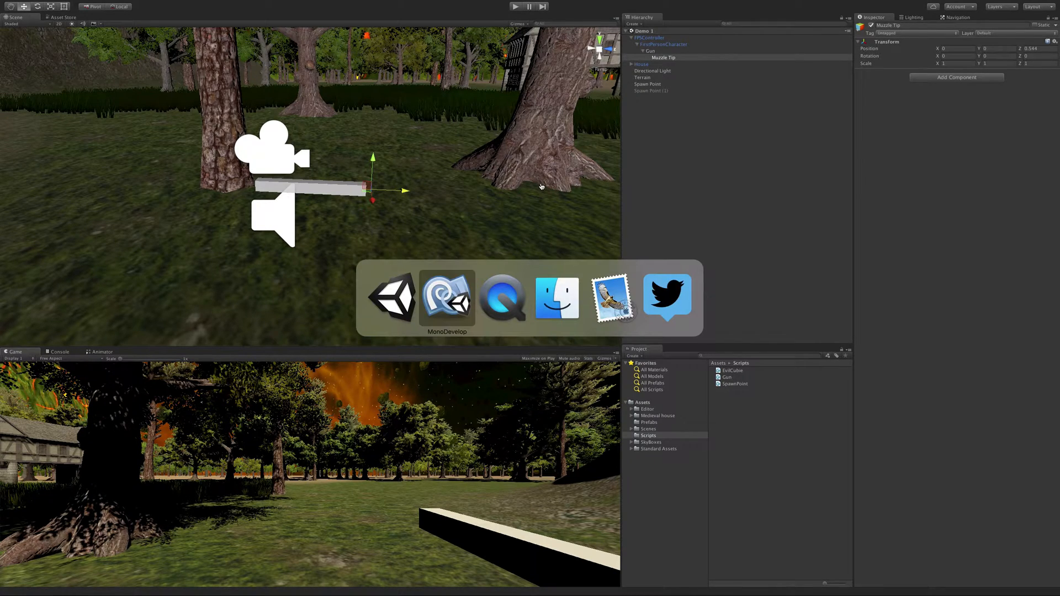
- Declare public Transform justTheTip; inside the Gun class
{"action": "left_click", "coordinate": [448, 299]}
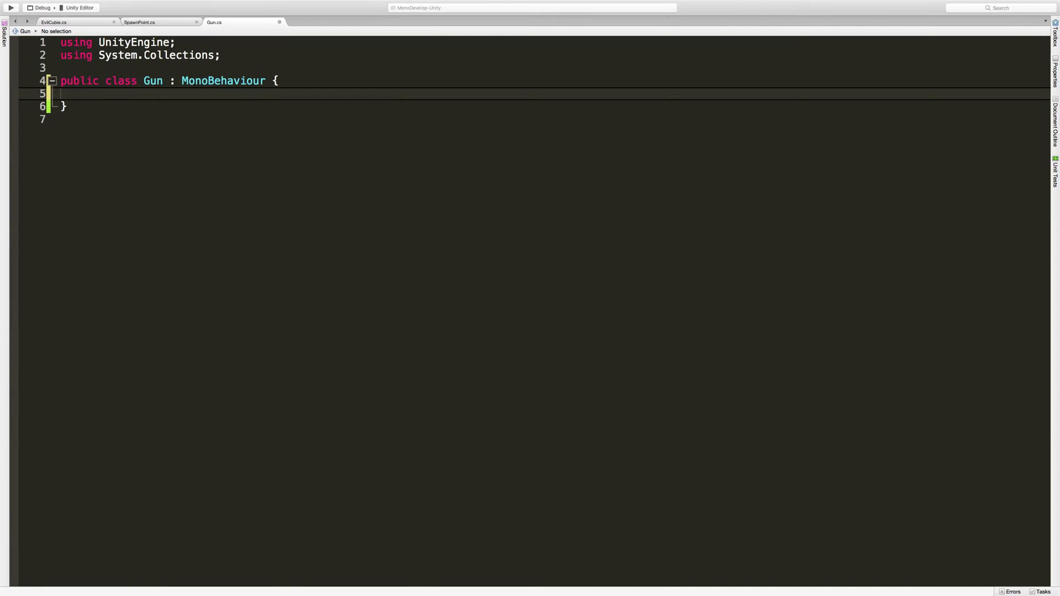
{"action": "type", "text": "public"}
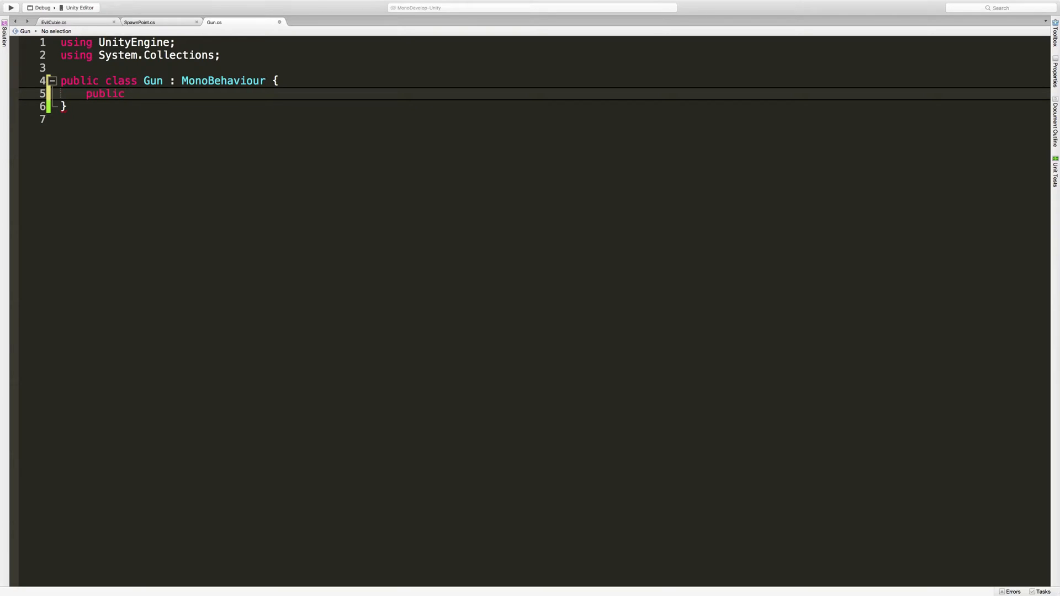
{"action": "type", "text": "Transfor"}
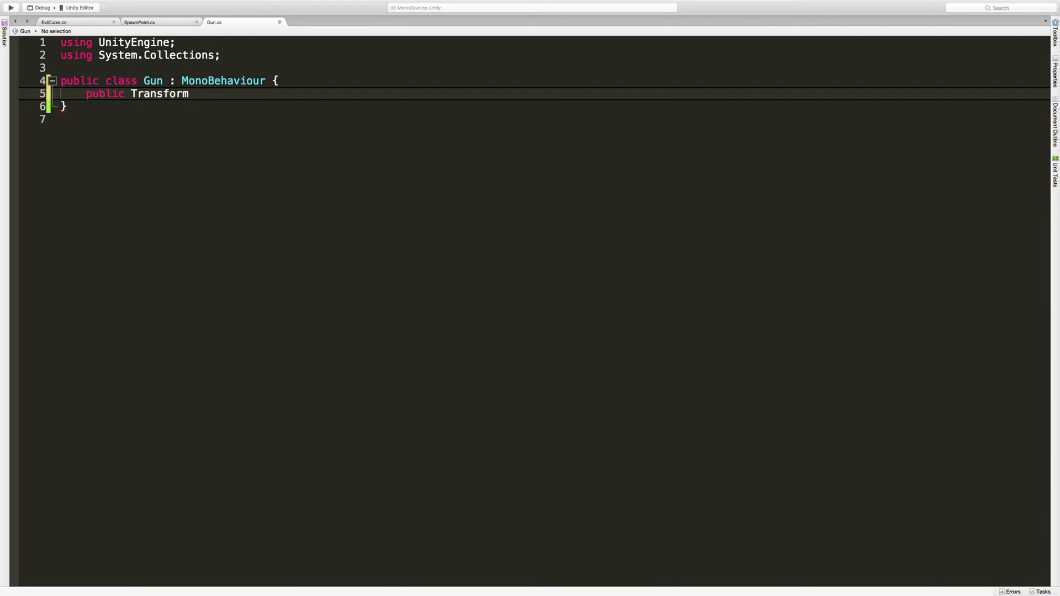
{"action": "type", "text": "m"}
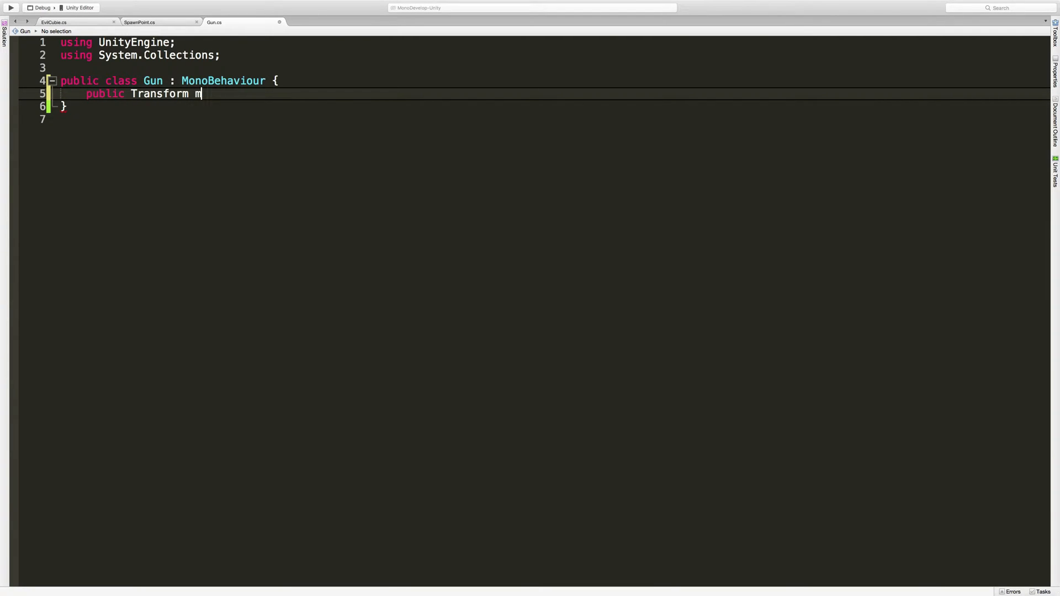
{"action": "type", "text": "just"}
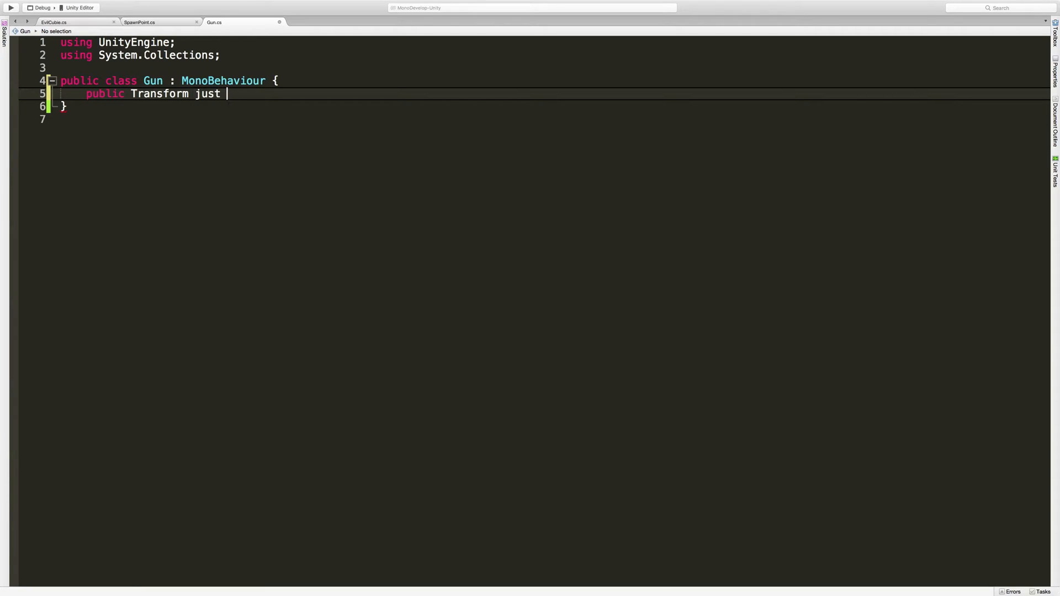
{"action": "type", "text": "TheTip;"}
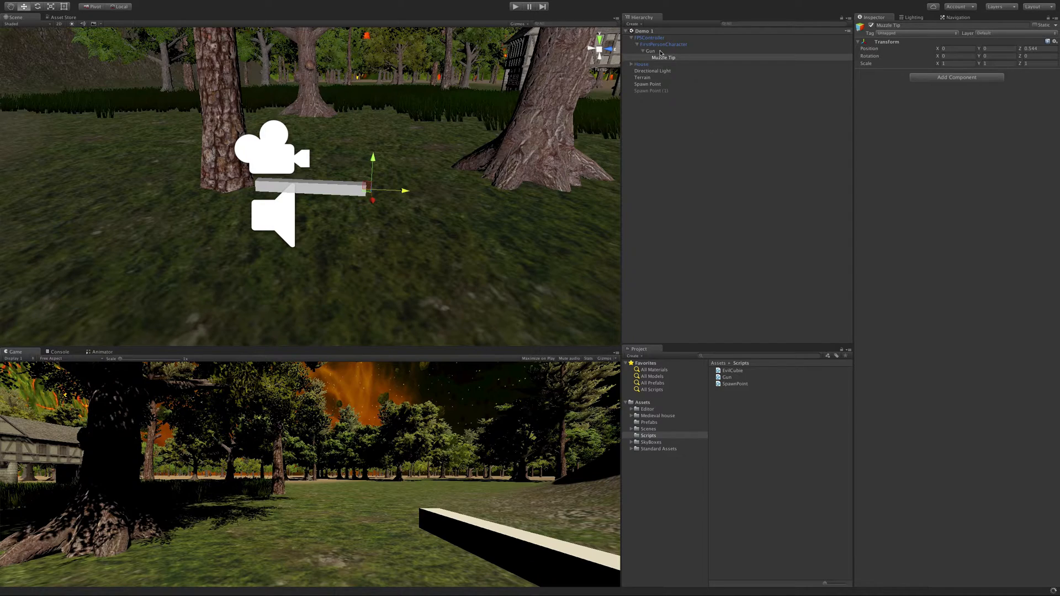
- Assign Muzzle Tip to the Gun script's Just The Tip field in the Inspector
{"action": "left_click", "coordinate": [646, 51]}
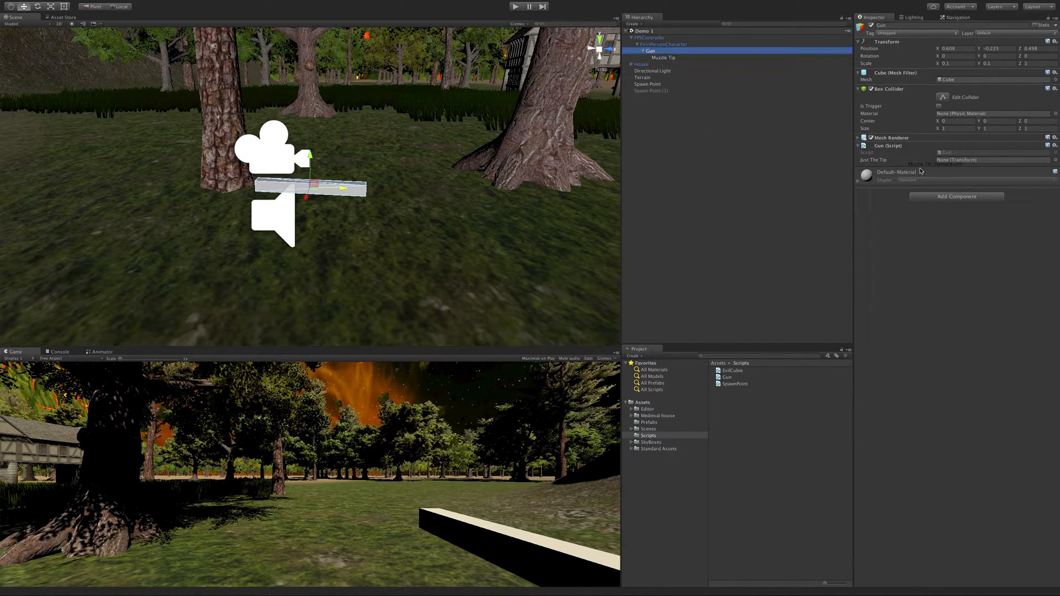
{"action": "left_click", "coordinate": [993, 159]}
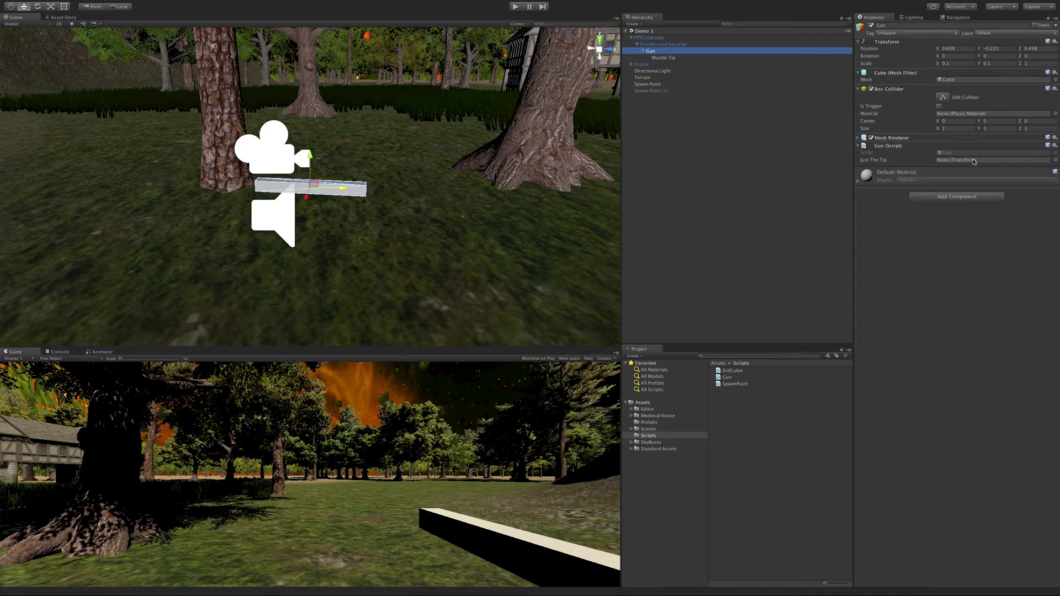
{"action": "left_click", "coordinate": [663, 57]}
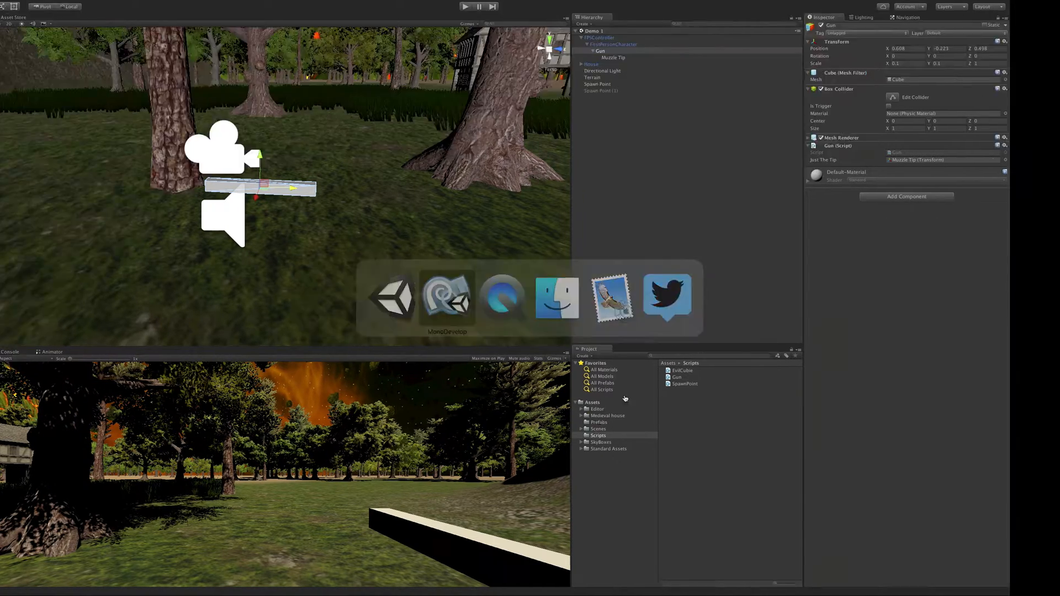
- Declare public GameObject prefab; below justTheTip in the Gun class
{"action": "left_click", "coordinate": [446, 299]}
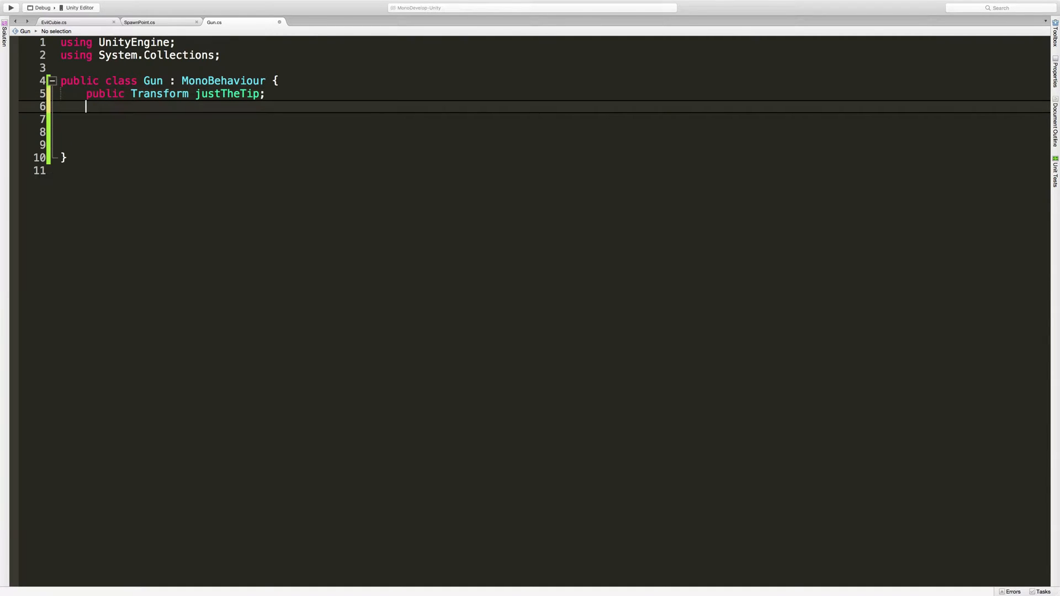
{"action": "type", "text": "publi"}
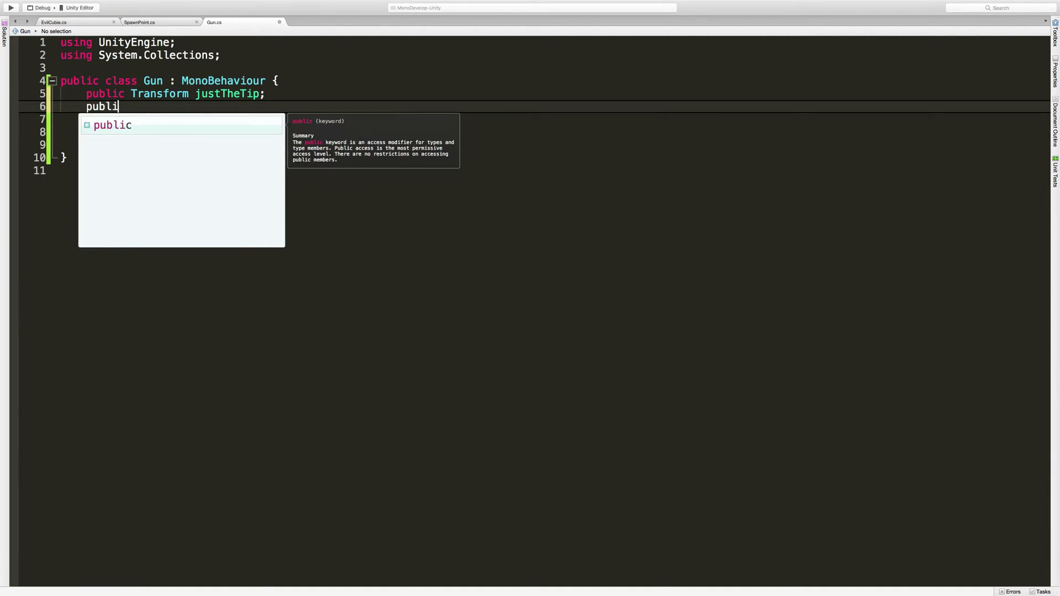
{"action": "type", "text": "c GameObject"}
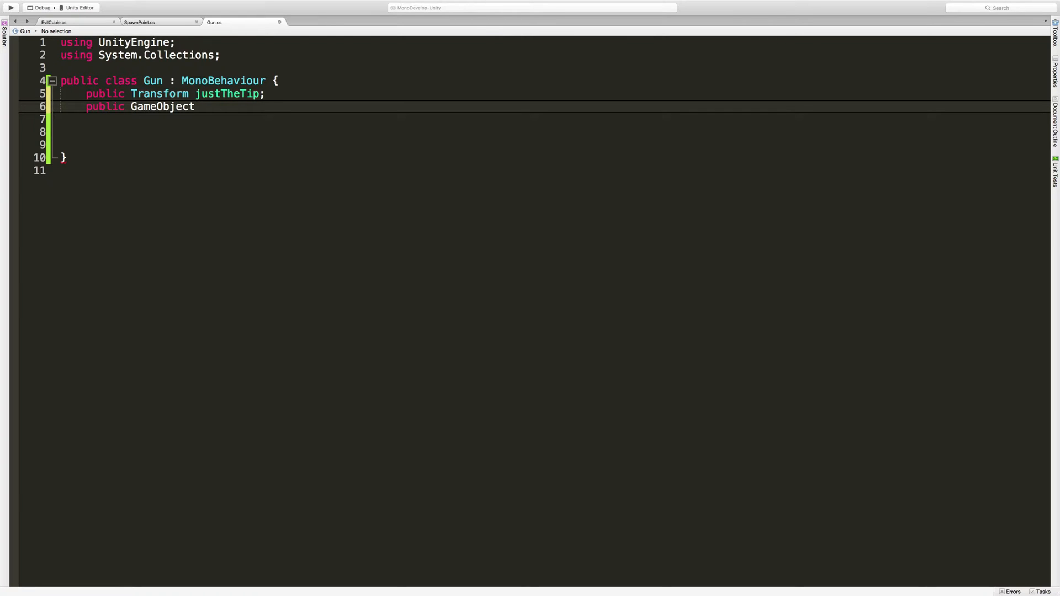
{"action": "type", "text": "pre"}
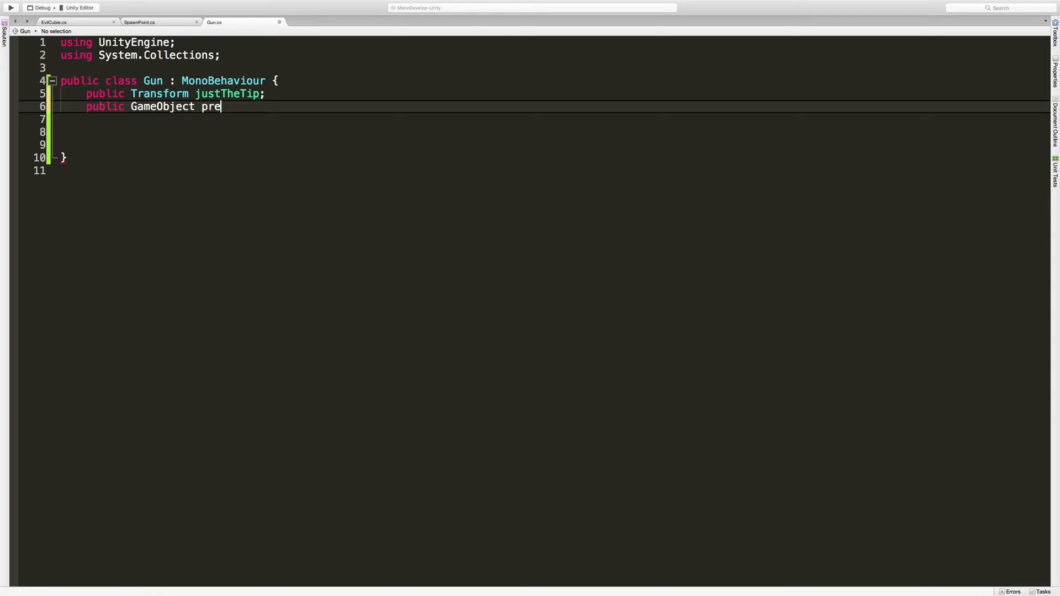
{"action": "type", "text": "fab''"}
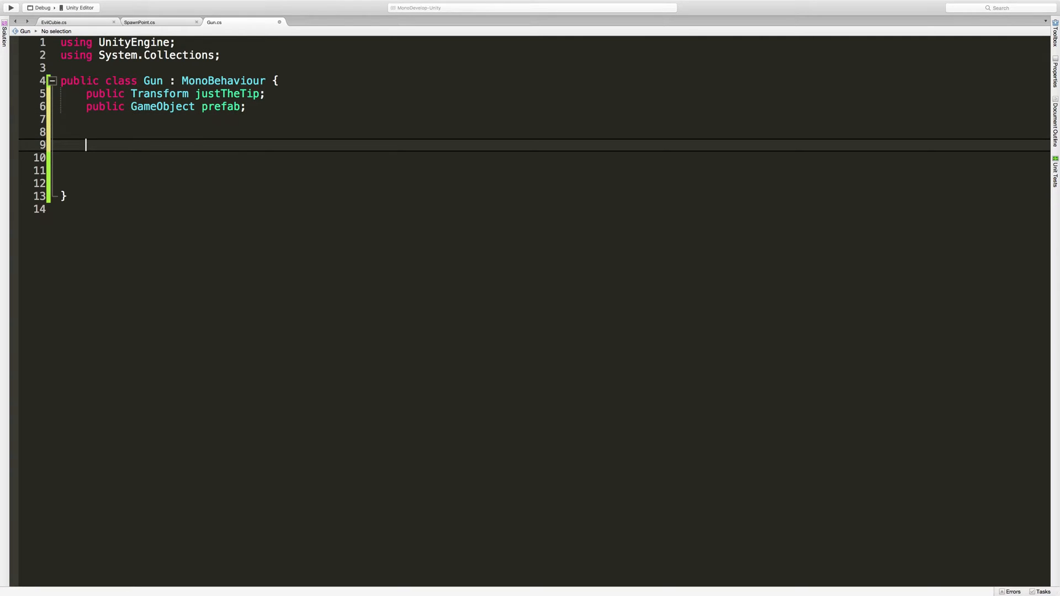
- Add an Update method containing an Input.GetMouseButtonDown(0) call
{"action": "type", "text": "void"}
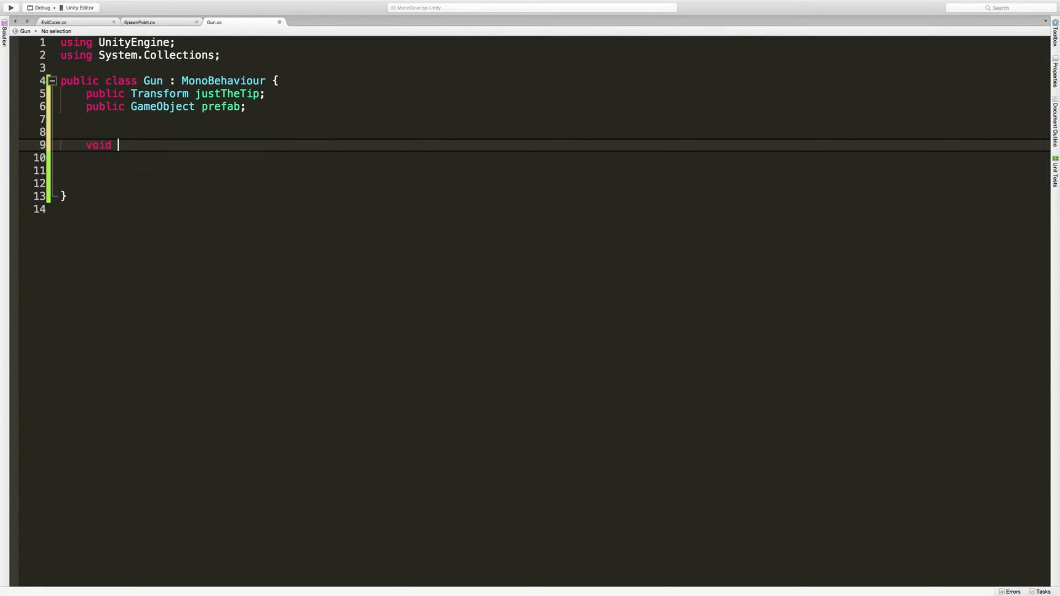
{"action": "type", "text": "Upd"}
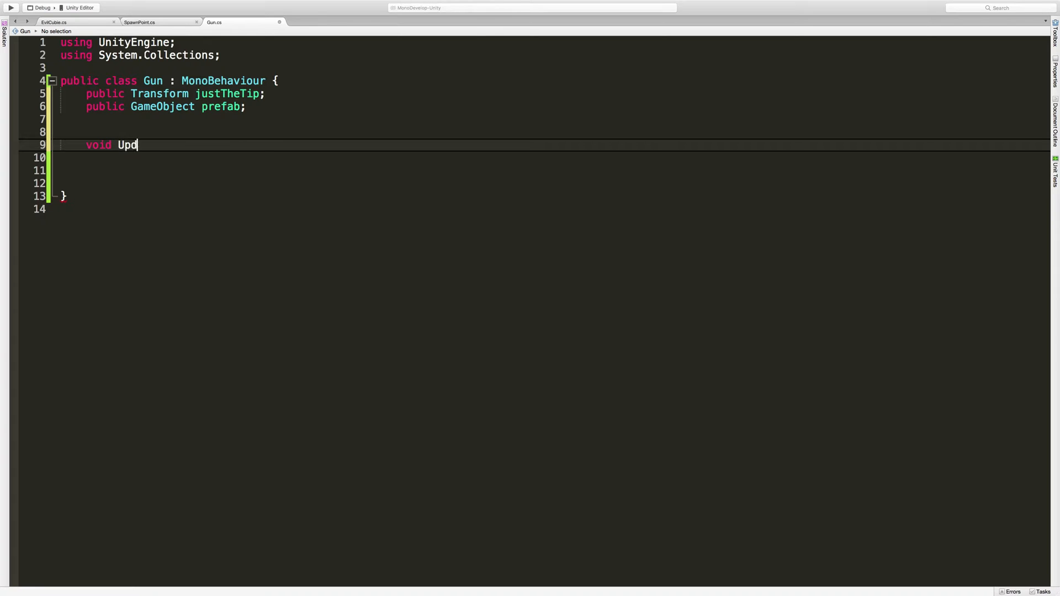
{"action": "type", "text": "ate()"}
{"action": "left_click", "coordinate": [550, 158]}
{"action": "type", "text": "{"}
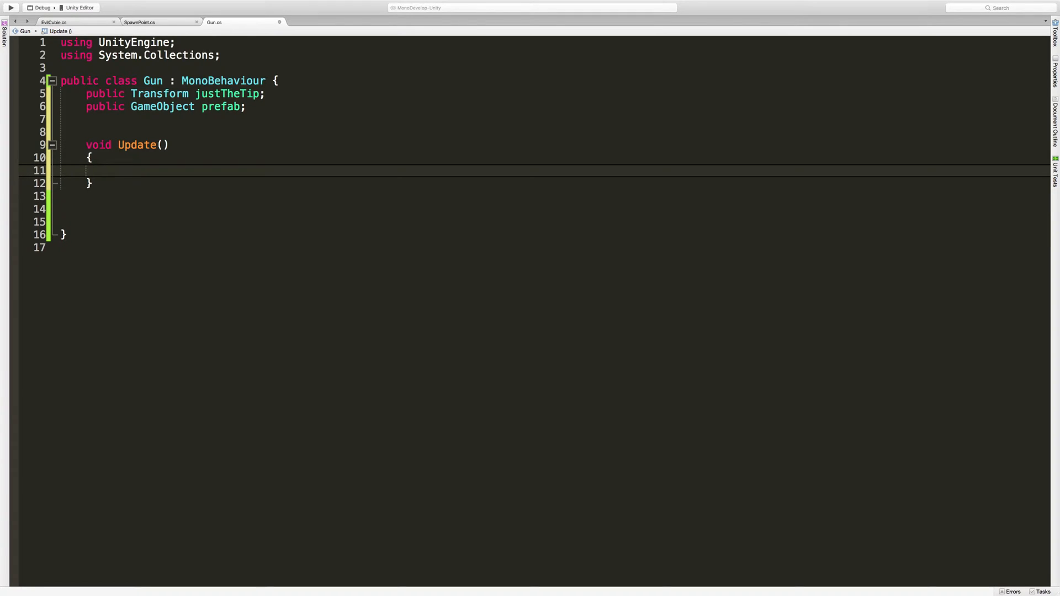
{"action": "type", "text": "Input.Get"}
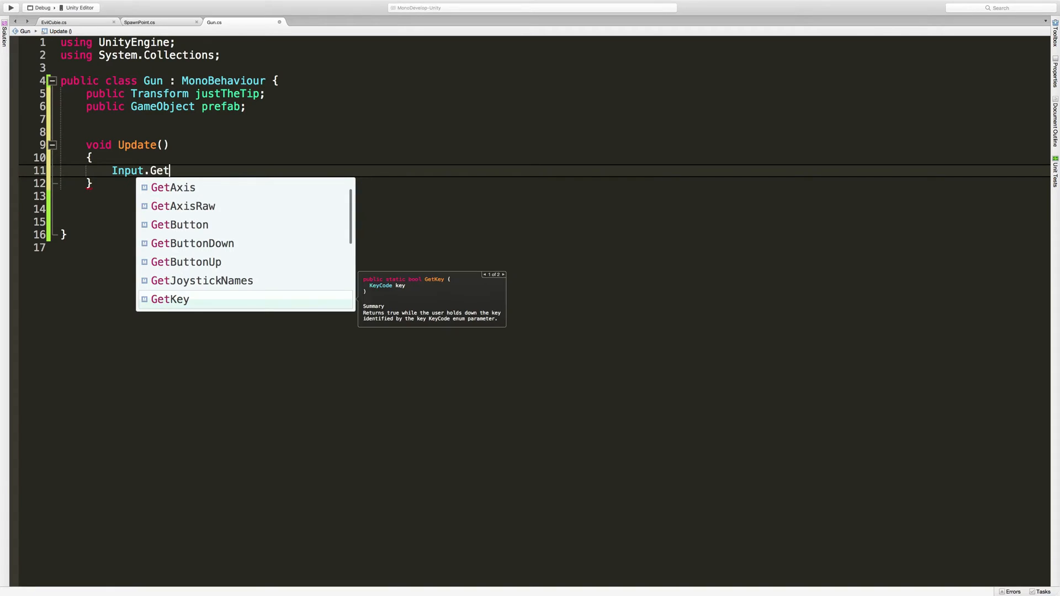
{"action": "type", "text": "MouseButtonDown"}
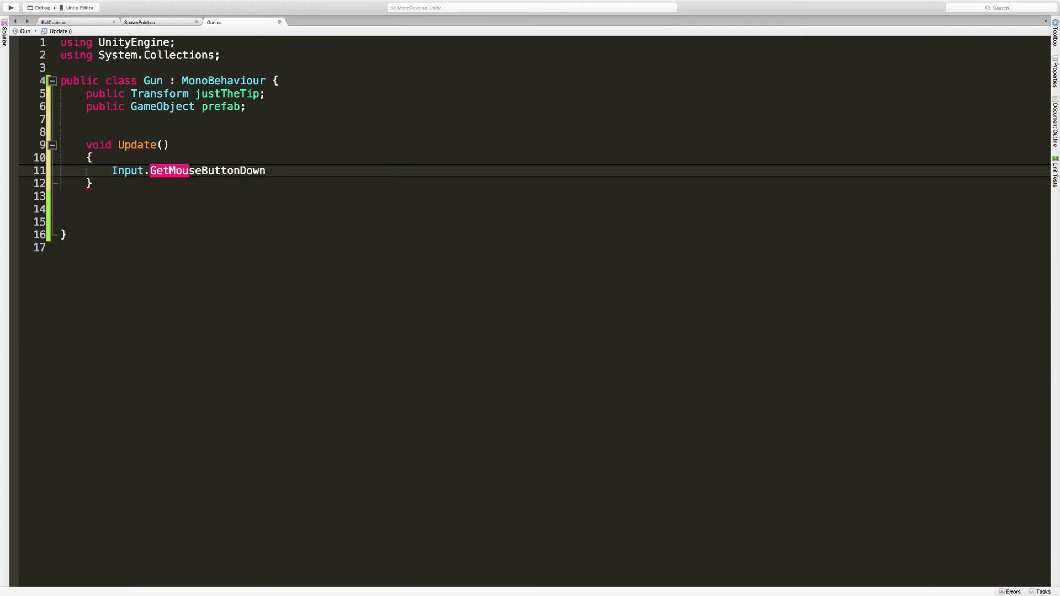
{"action": "type", "text": ")"}
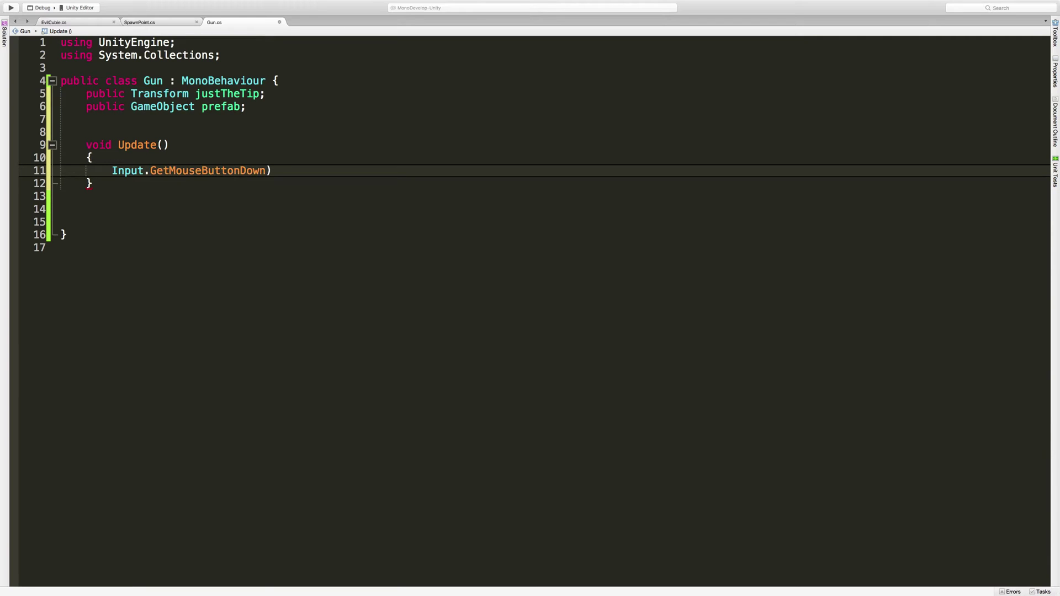
{"action": "type", "text": "("}
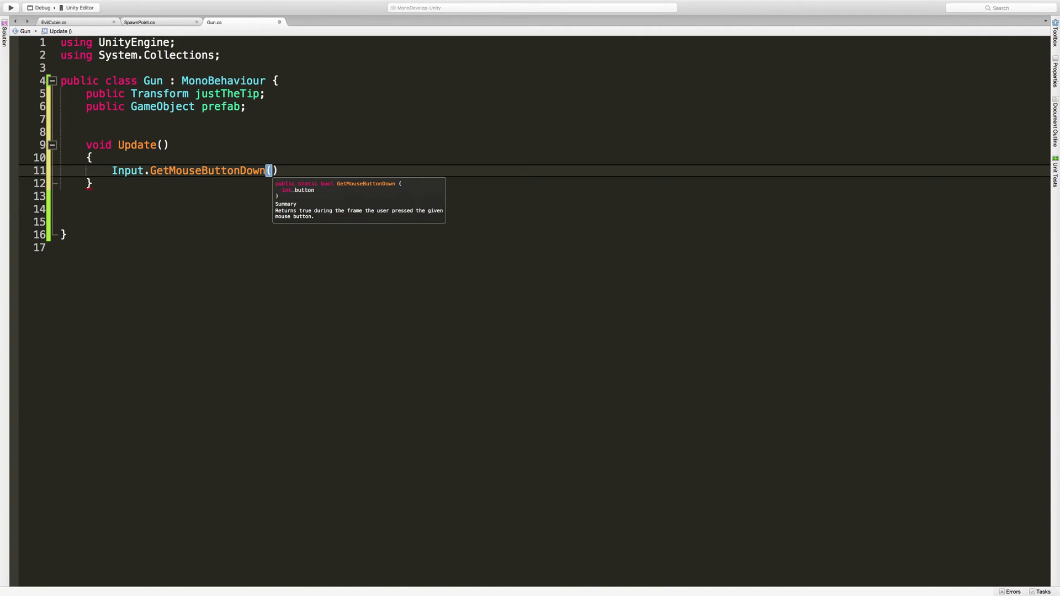
{"action": "type", "text": "0"}
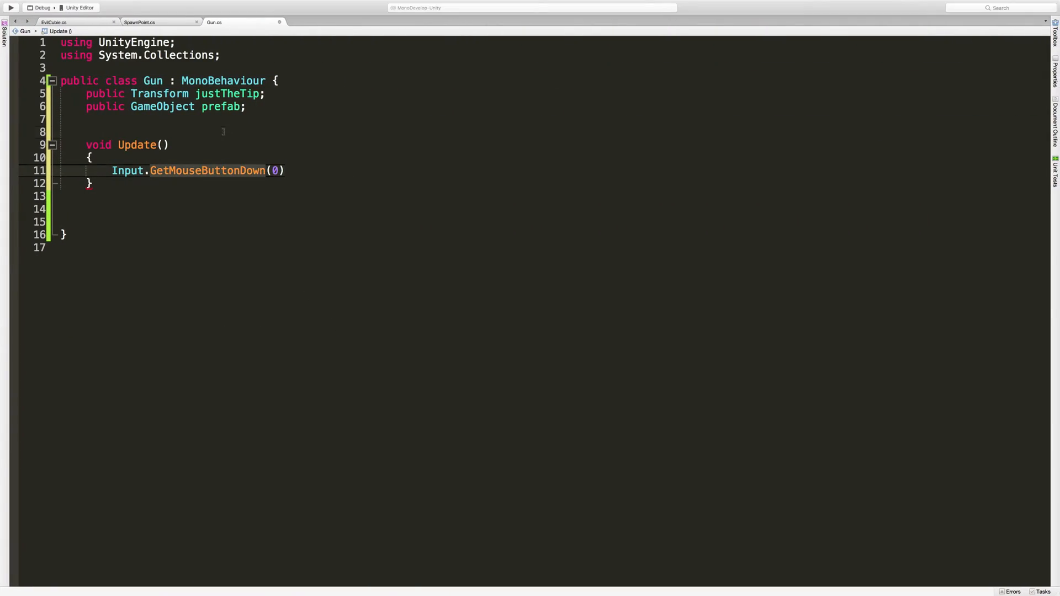
{"action": "left_click", "coordinate": [112, 171]}
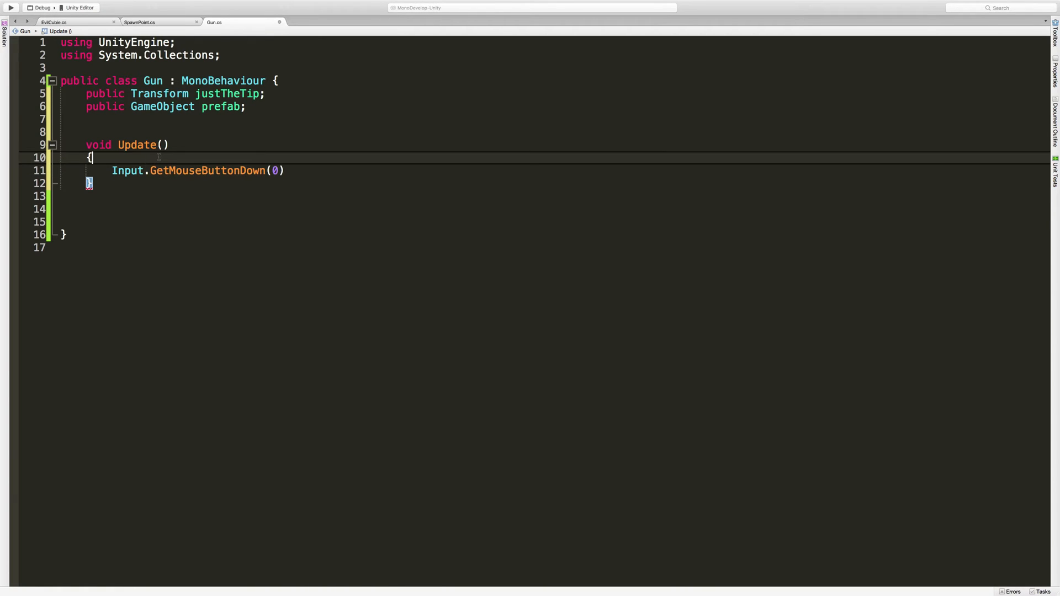
- Wrap the mouse check in an if that calls a new empty Shoot() method
{"action": "type", "text": "if("}
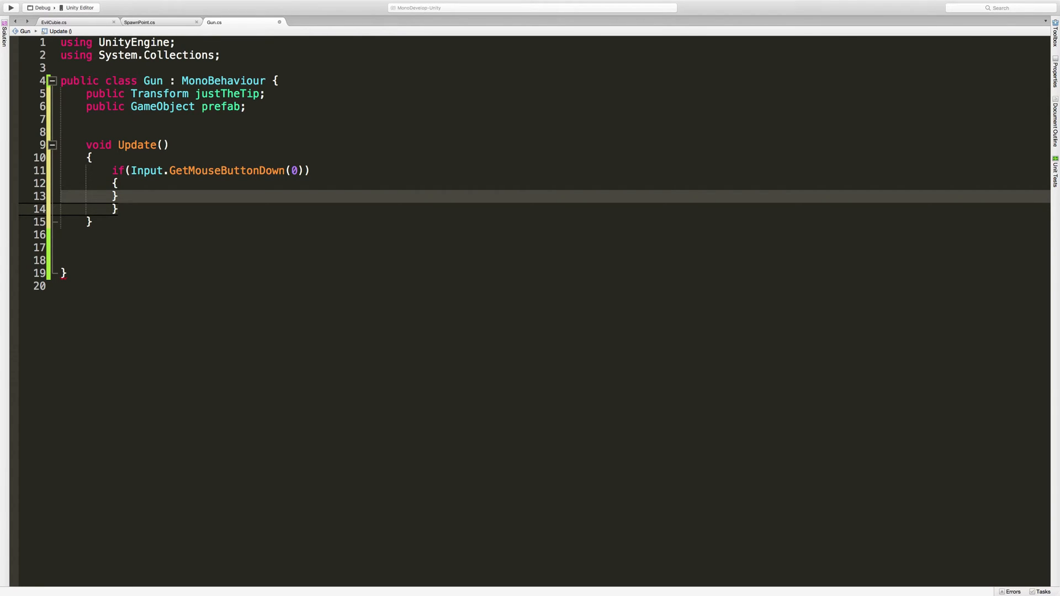
{"action": "key", "text": "Backspace"}
{"action": "type", "text": "void"}
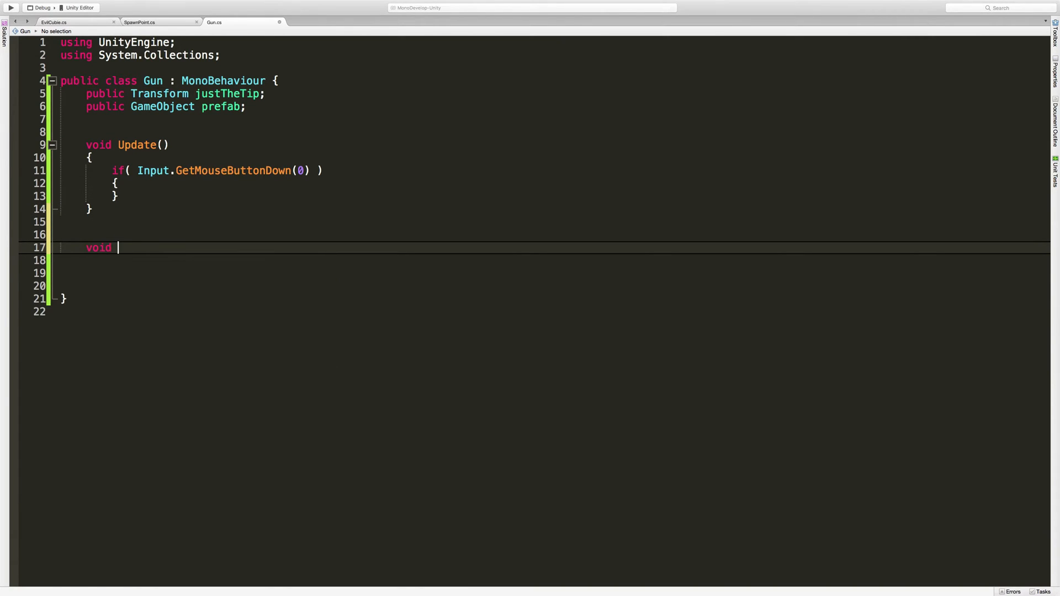
{"action": "type", "text": "Shoot()"}
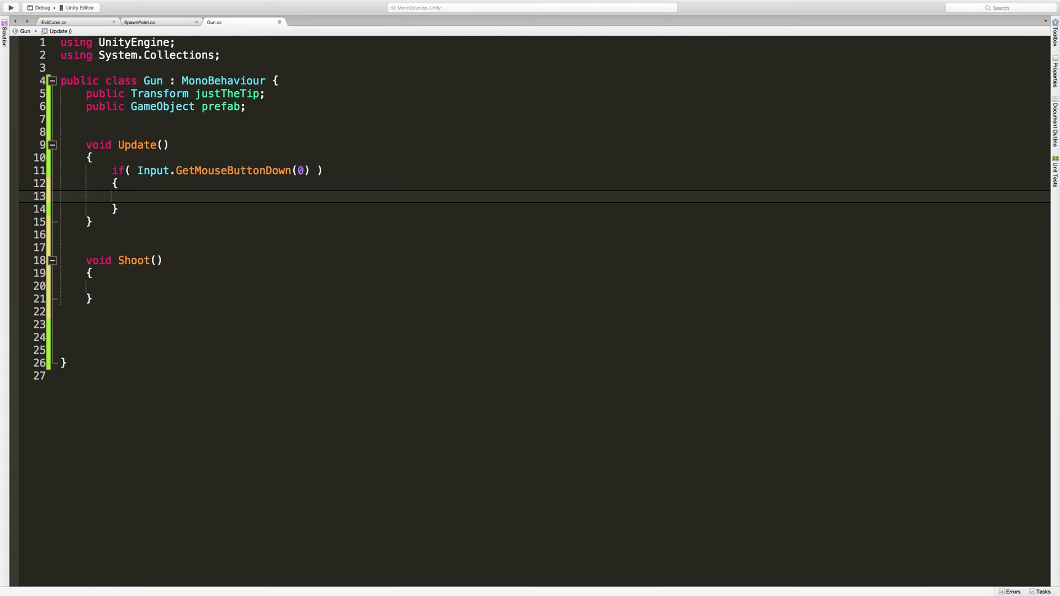
{"action": "type", "text": "Shoot"}
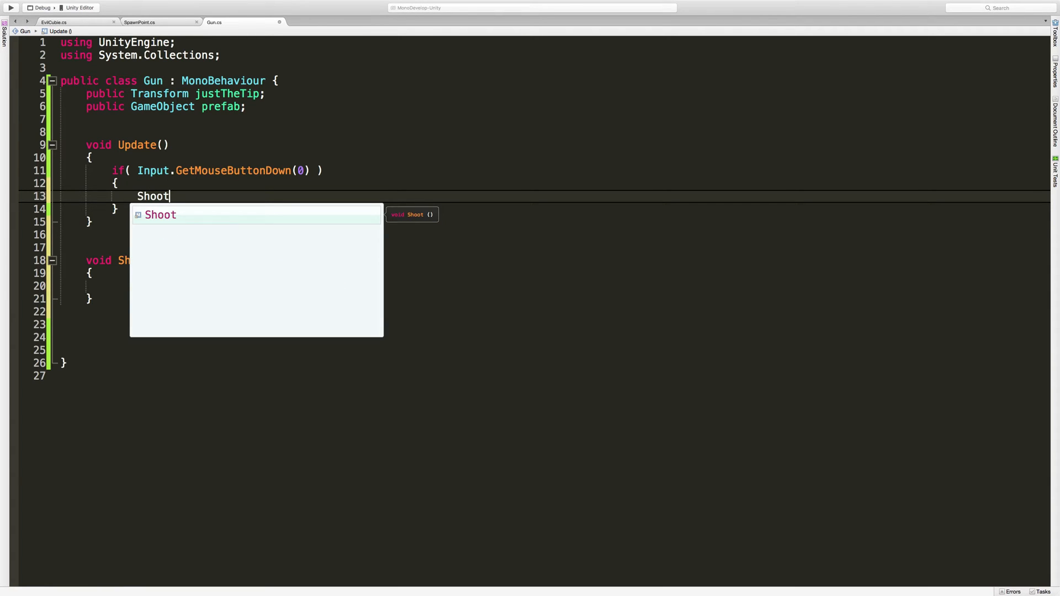
{"action": "type", "text": "();"}
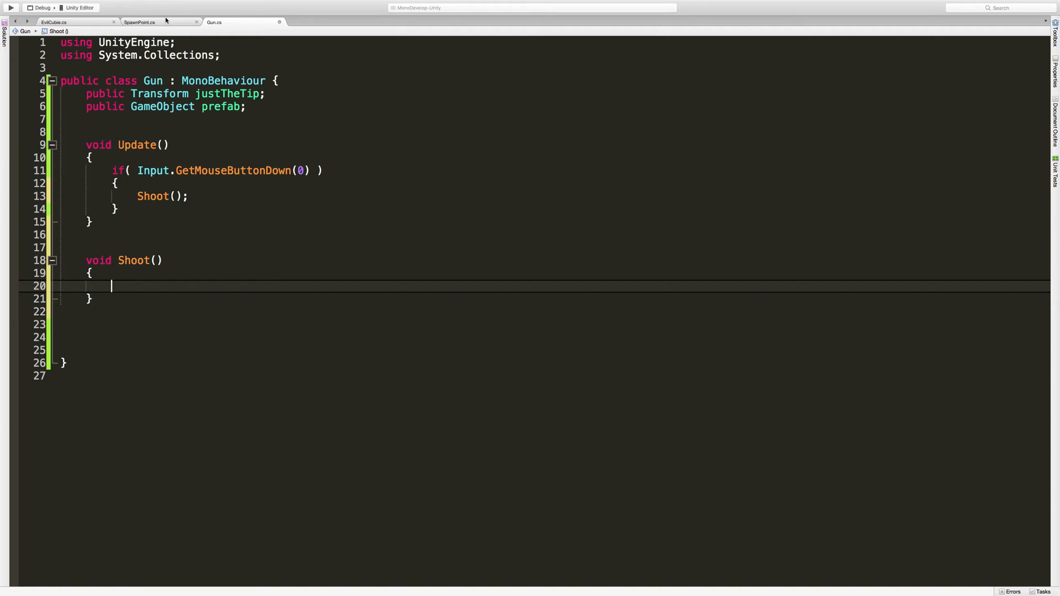
- Add Instantiate(prefab, transform.position, Quaternion.identity); to Shoot, borrowed from the SpawnPoint script
{"action": "left_click", "coordinate": [142, 21]}
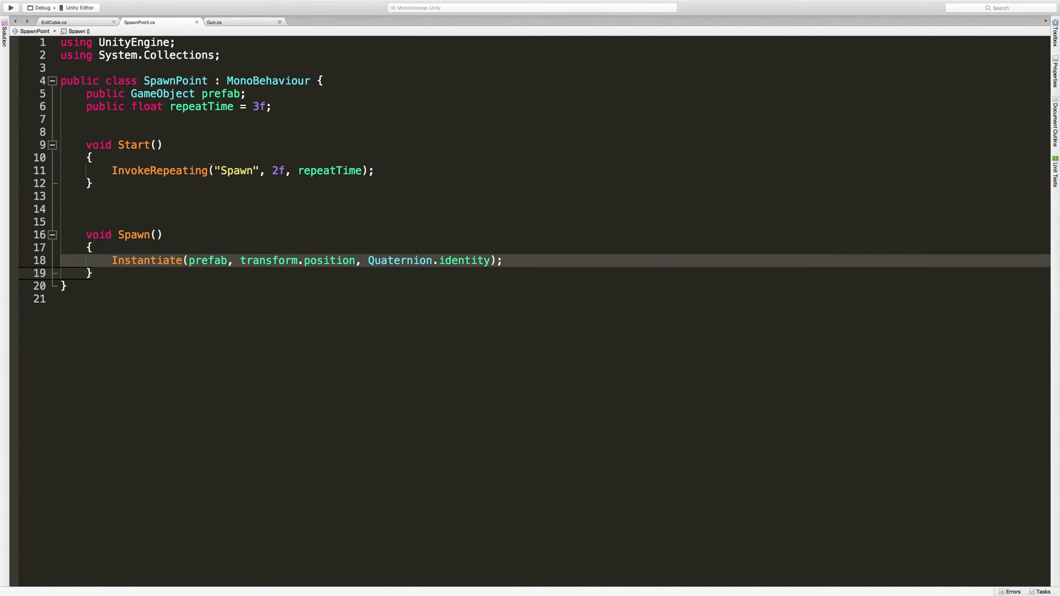
{"action": "left_click", "coordinate": [215, 22]}
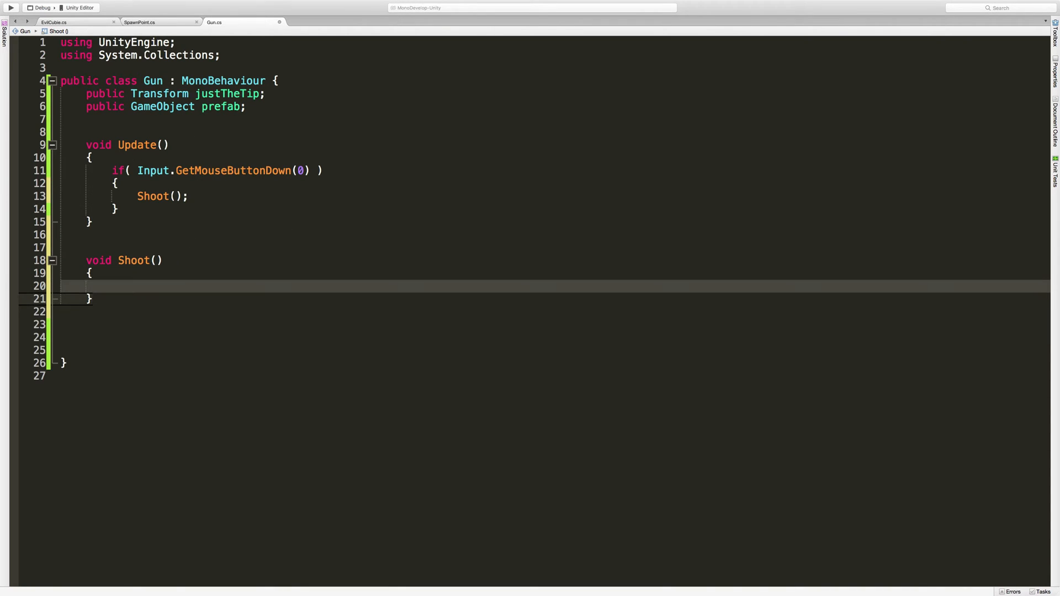
{"action": "type", "text": "Instantiate(prefab, transform.position, Quaternion.identity);"}
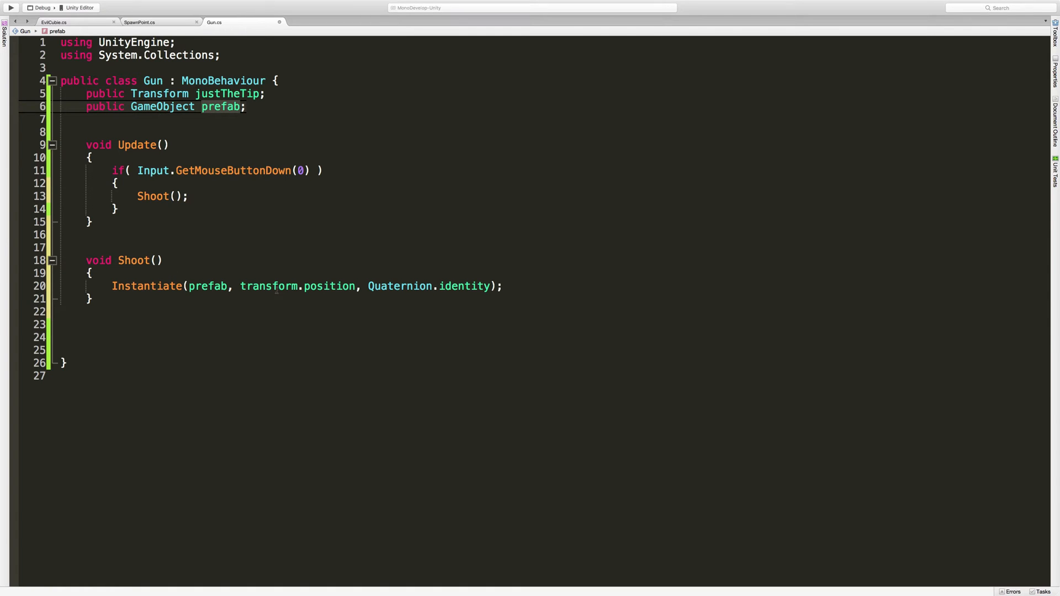
{"action": "mouse_move", "coordinate": [268, 286]}
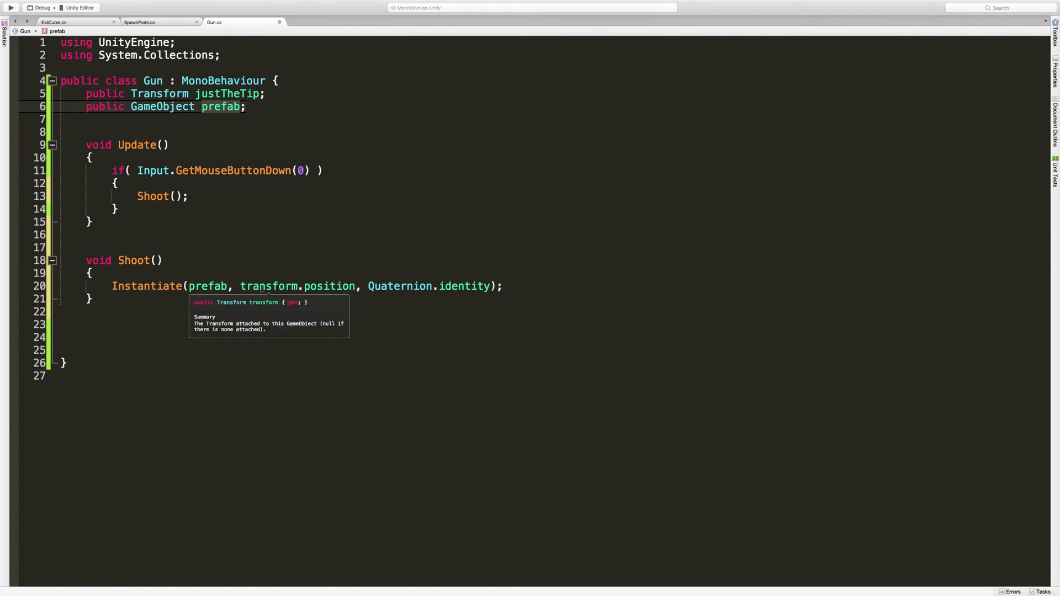
{"action": "mouse_move", "coordinate": [329, 286]}
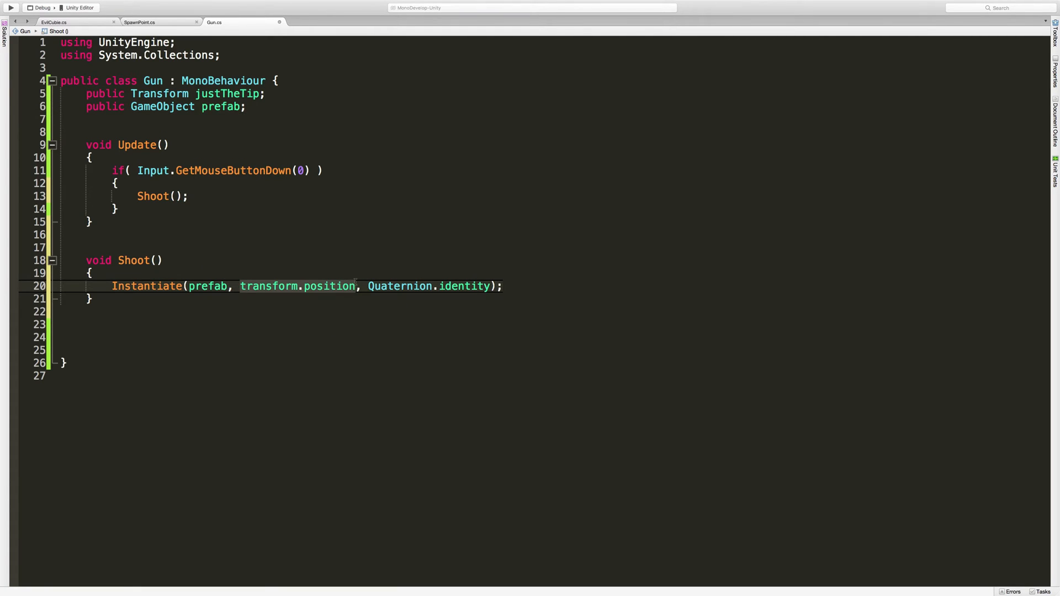
- Change the spawn position to justTheTip.position, keeping Quaternion.identity rotation
{"action": "type", "text": "jus"}
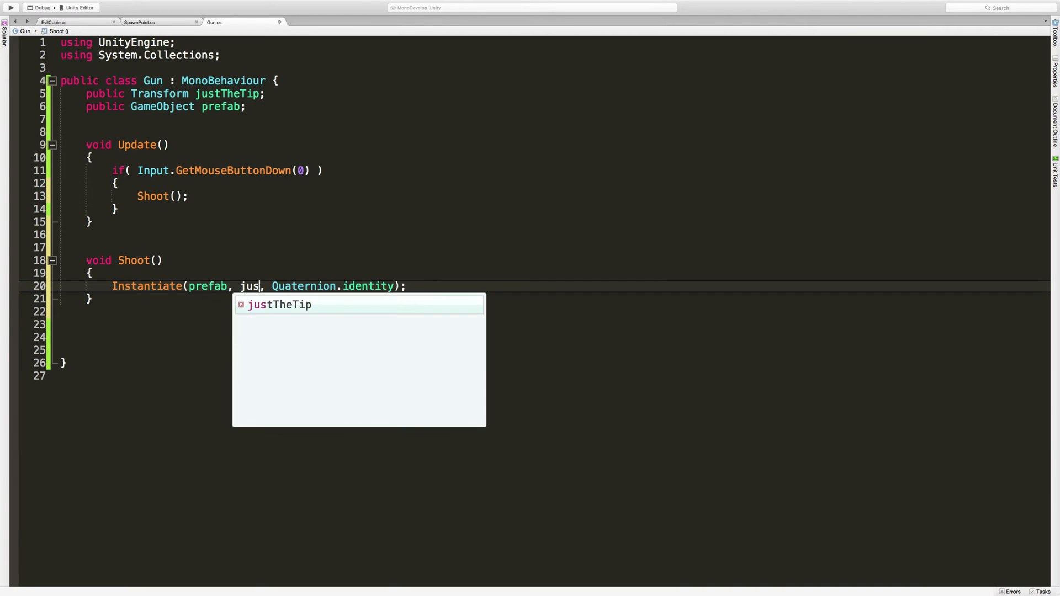
{"action": "type", "text": "tTheTip.position"}
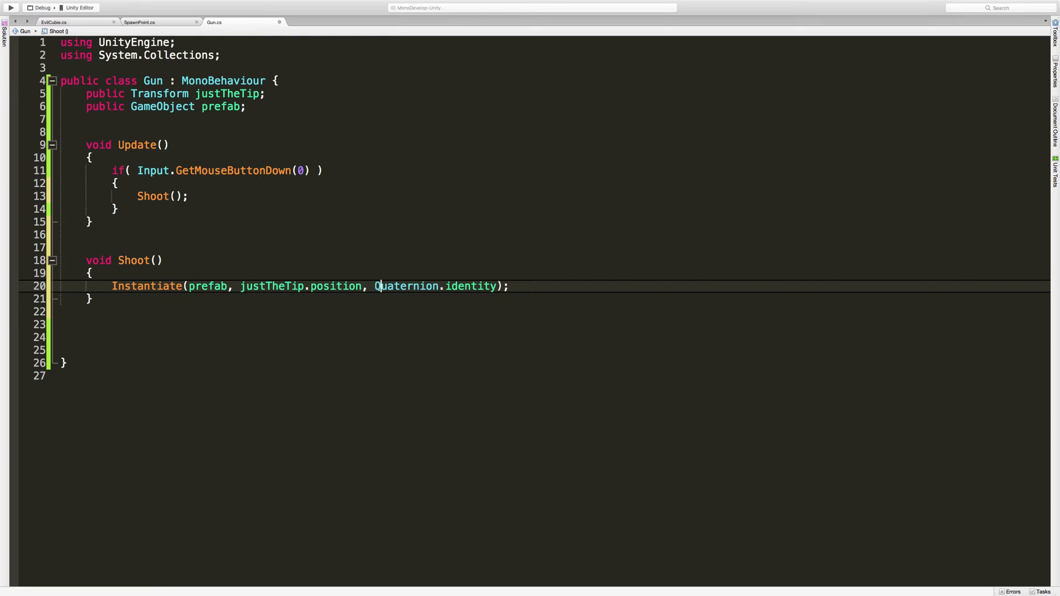
{"action": "double_click", "coordinate": [405, 286]}
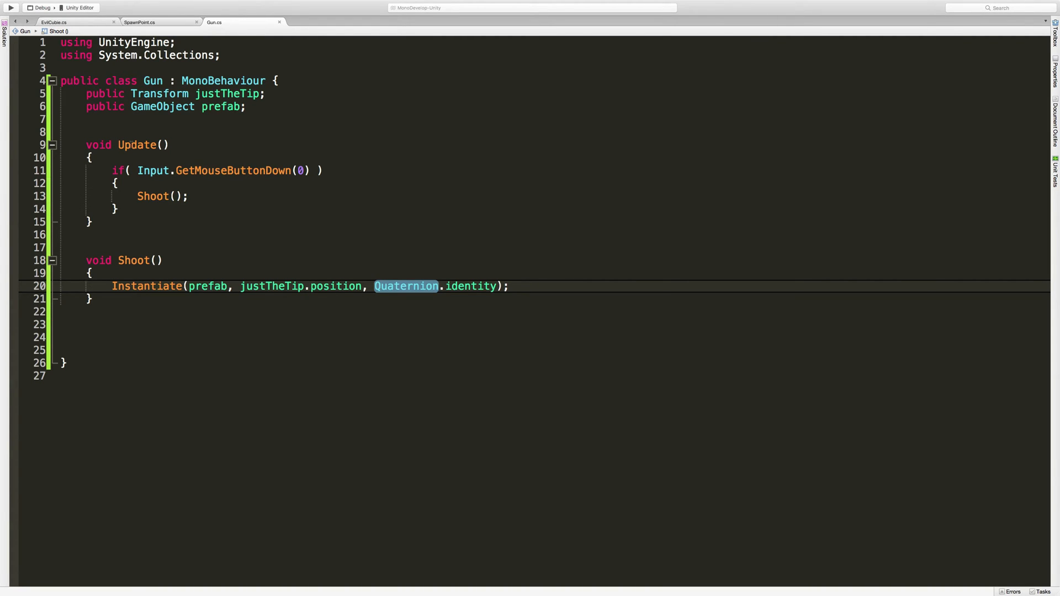
{"action": "mouse_move", "coordinate": [128, 298]}
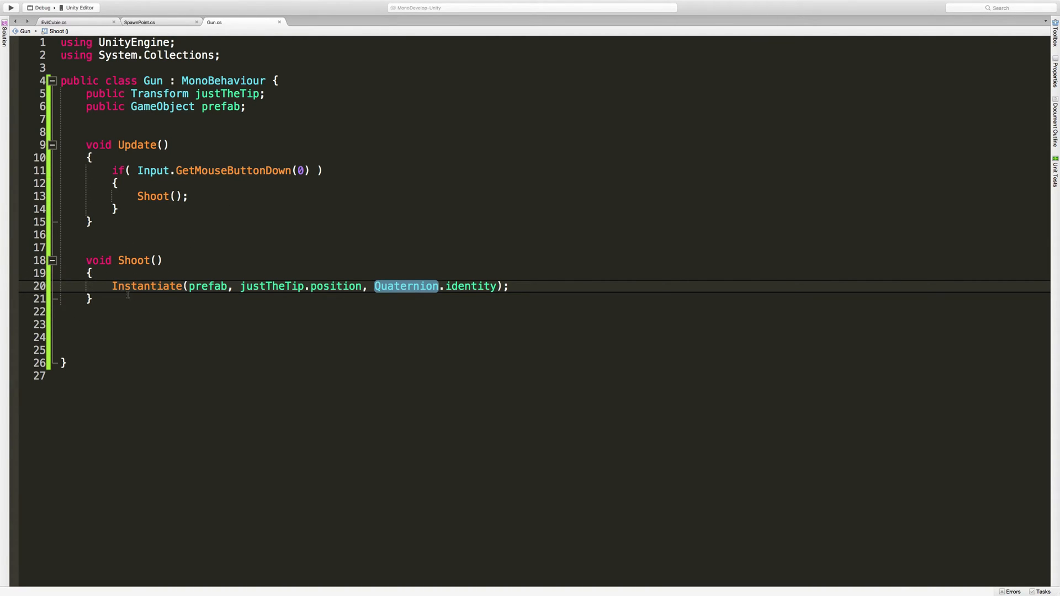
{"action": "mouse_move", "coordinate": [131, 330]}
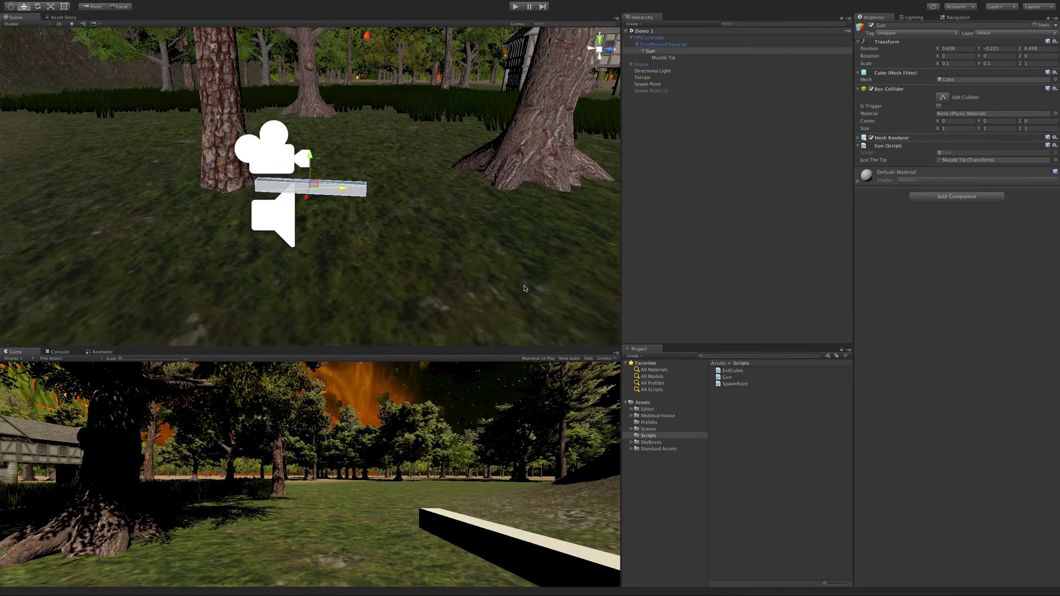
- Create a sphere in the scene with the Prefabs folder showing
{"action": "left_click", "coordinate": [649, 50]}
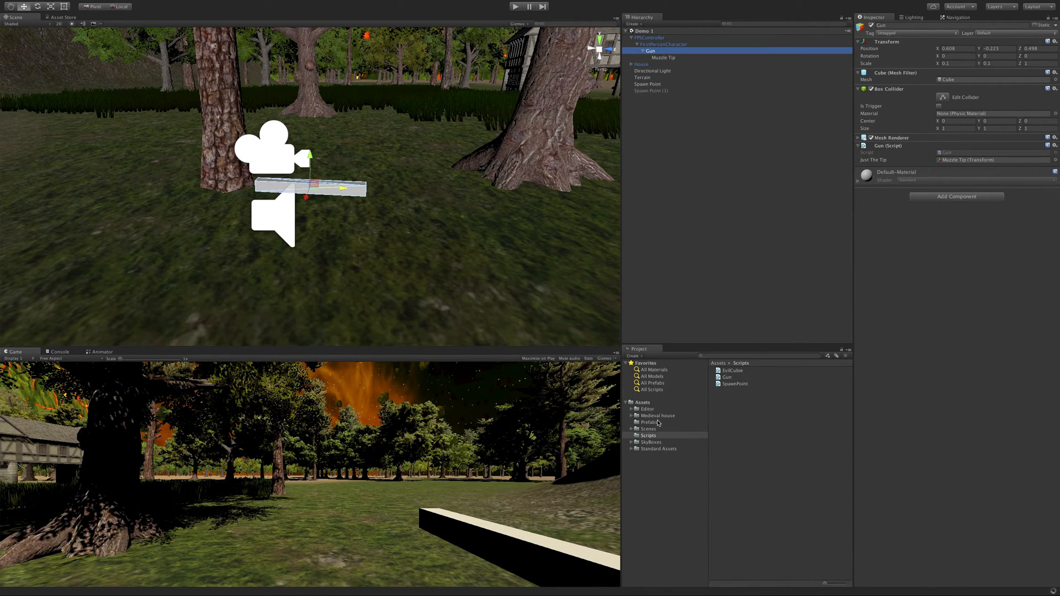
{"action": "left_click", "coordinate": [649, 422]}
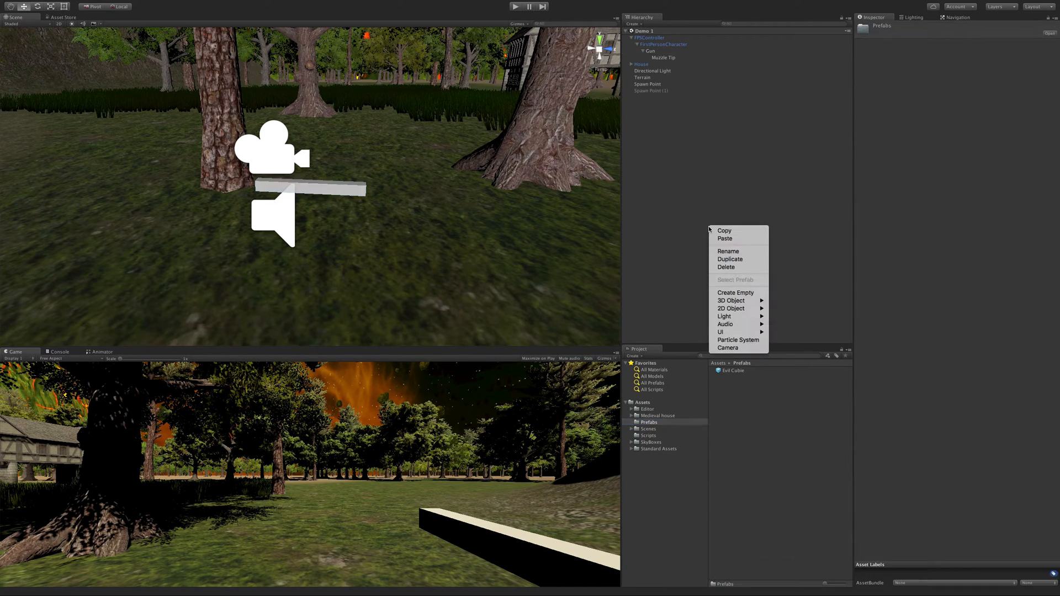
{"action": "mouse_move", "coordinate": [738, 300]}
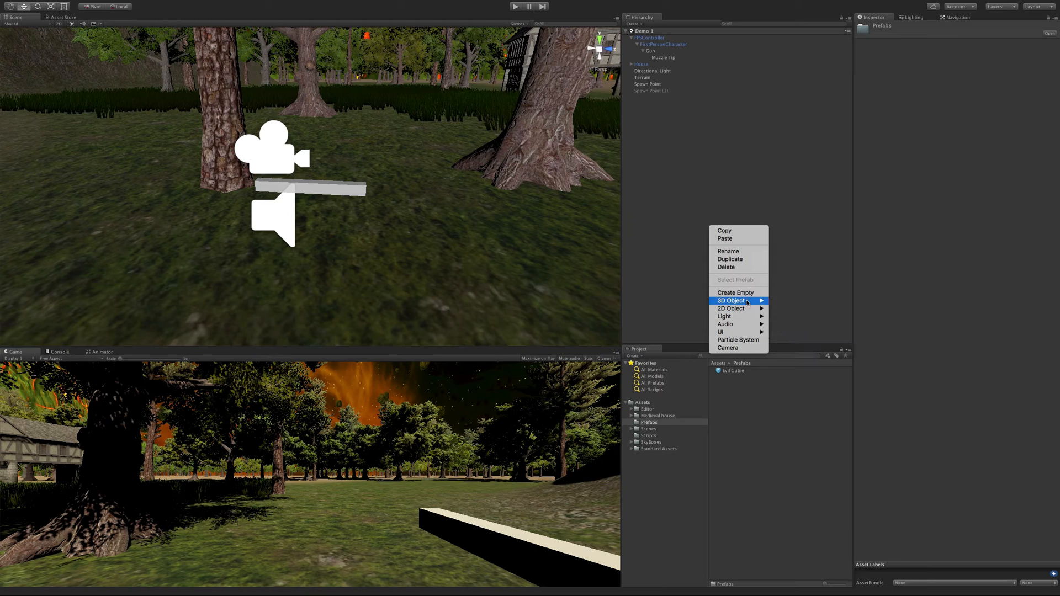
{"action": "left_click", "coordinate": [731, 300]}
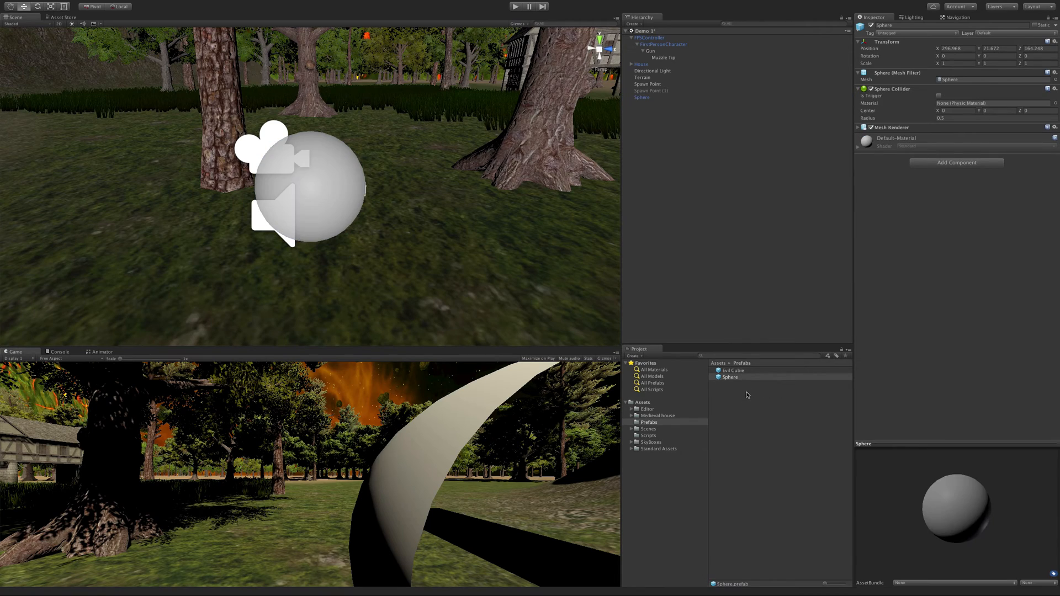
- Rename the sphere to Projectile and select it for removal from the scene
{"action": "left_click", "coordinate": [729, 377]}
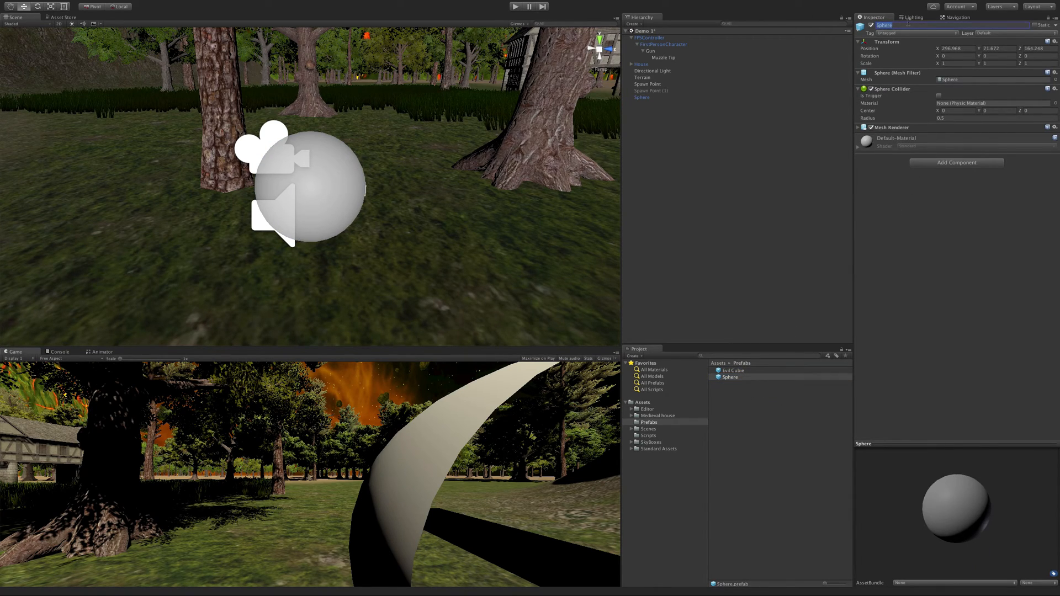
{"action": "type", "text": "Projectile"}
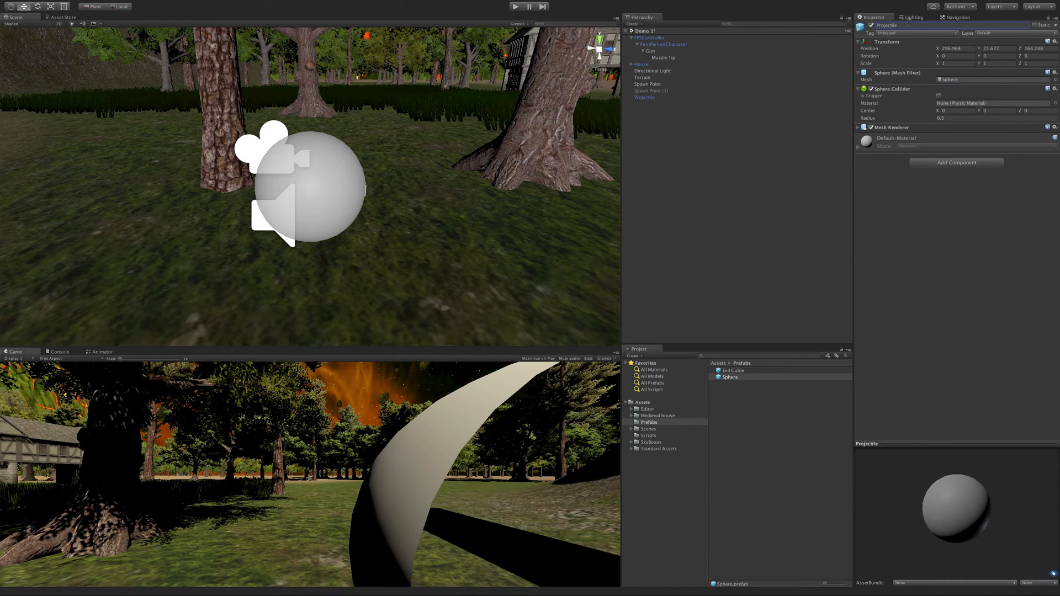
{"action": "left_click", "coordinate": [645, 97]}
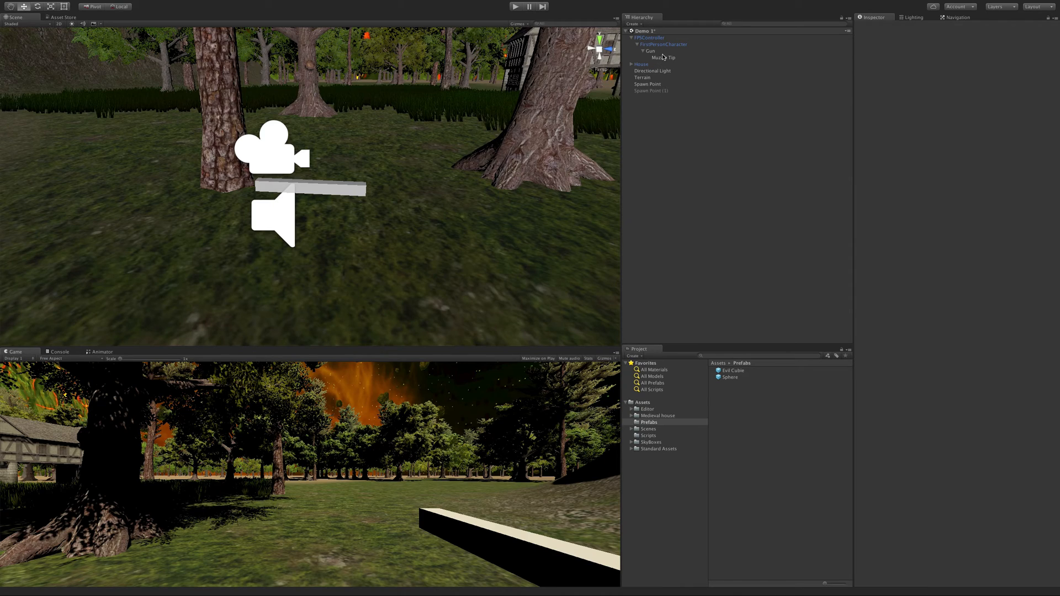
- Run the game with Gun selected, then stop it to see the unassigned prefab errors
{"action": "left_click", "coordinate": [647, 50]}
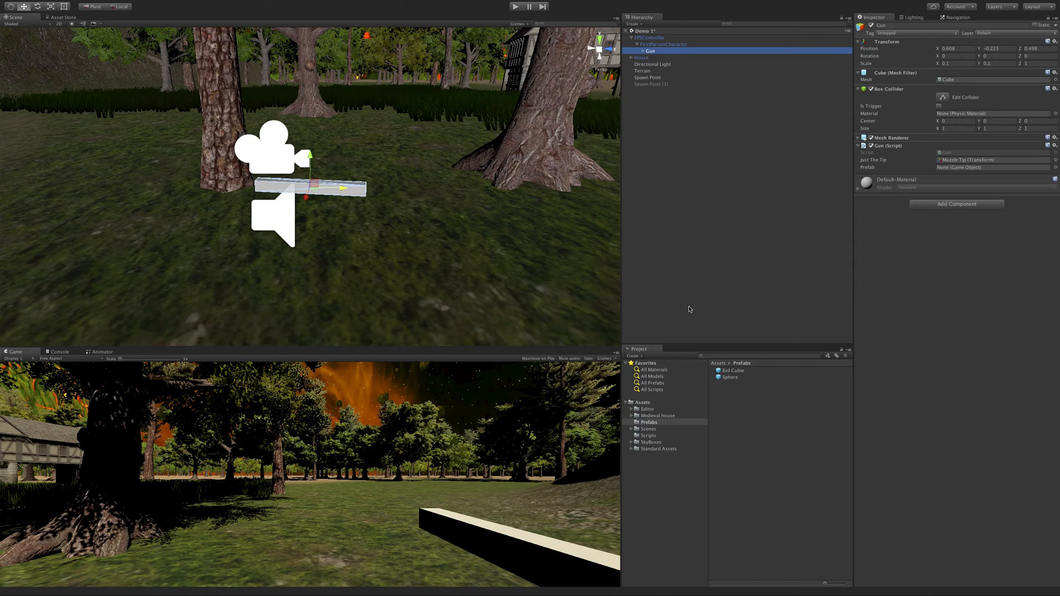
{"action": "mouse_move", "coordinate": [732, 394]}
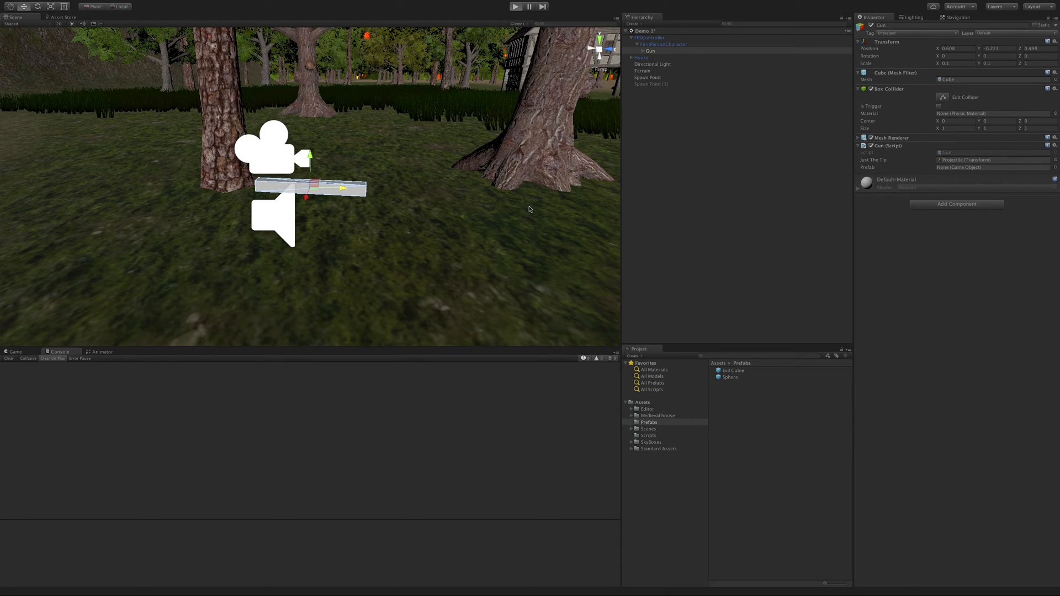
{"action": "left_click", "coordinate": [515, 6]}
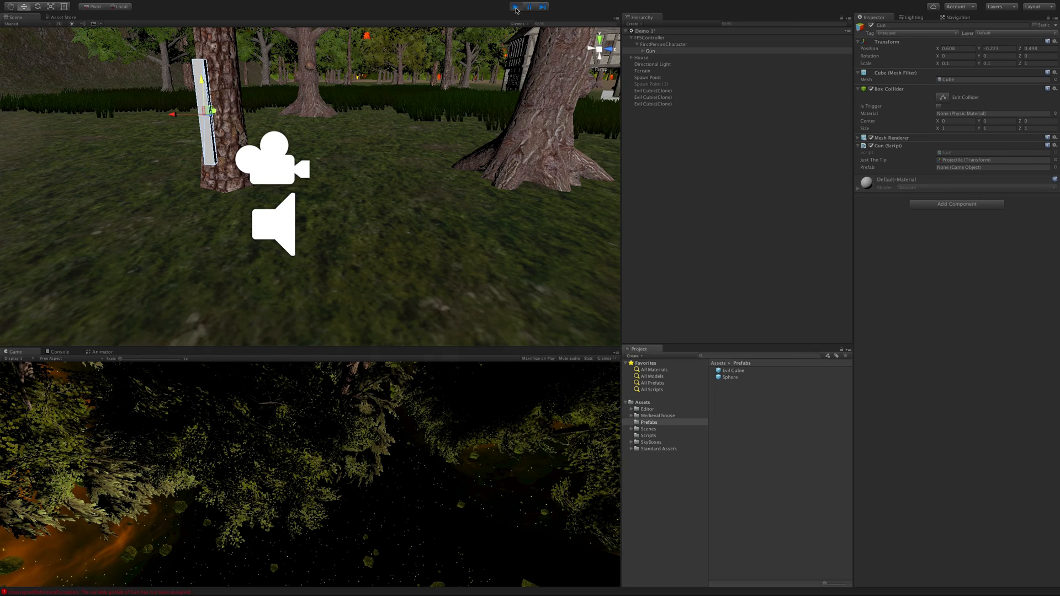
{"action": "left_click", "coordinate": [513, 7]}
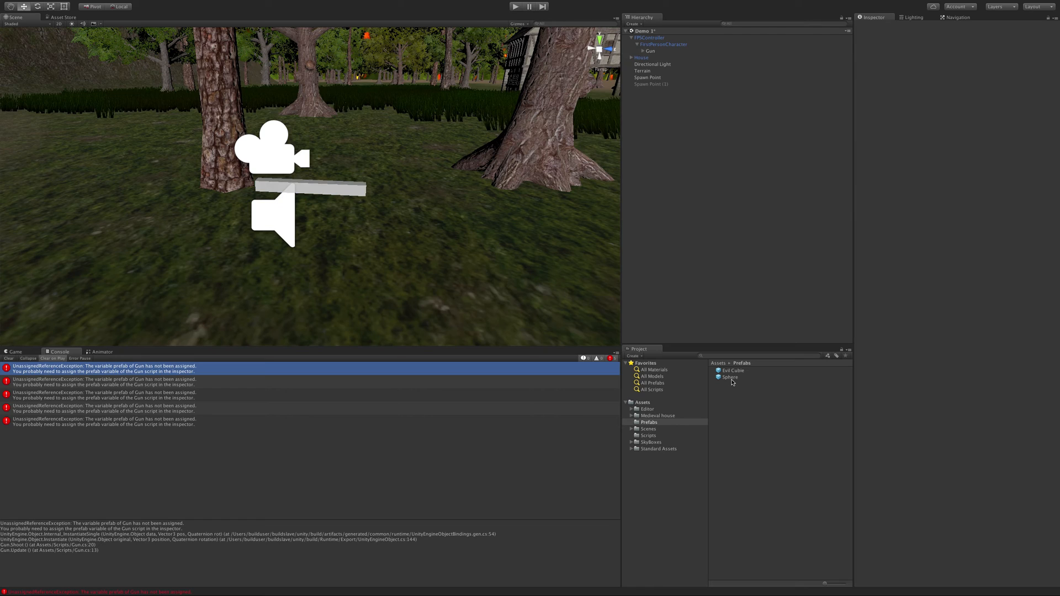
- Assign the Sphere prefab to the Gun script's Prefab slot and run the game again
{"action": "left_click", "coordinate": [651, 50]}
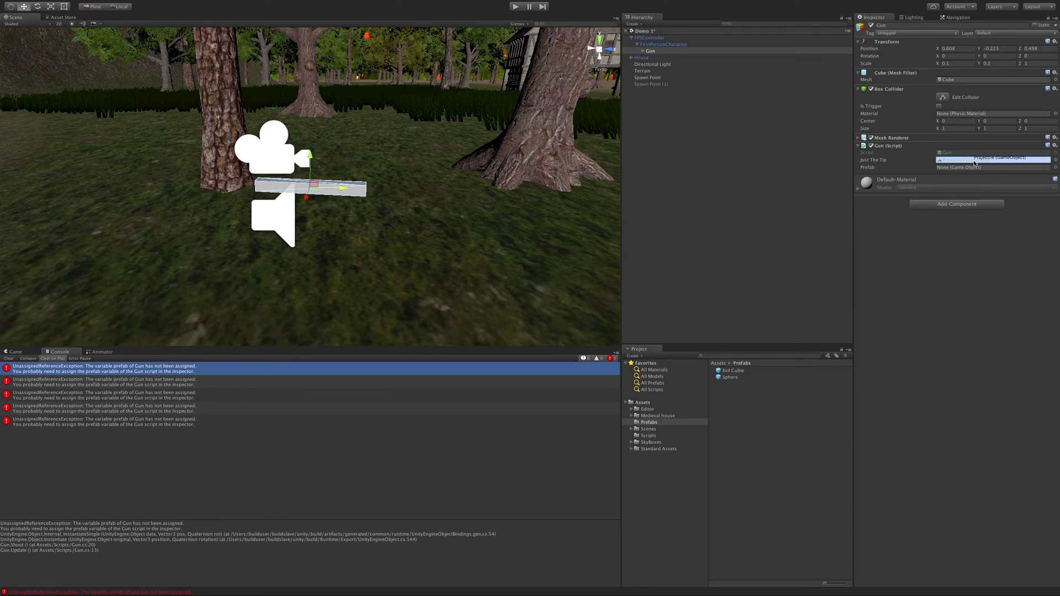
{"action": "left_click", "coordinate": [1000, 160]}
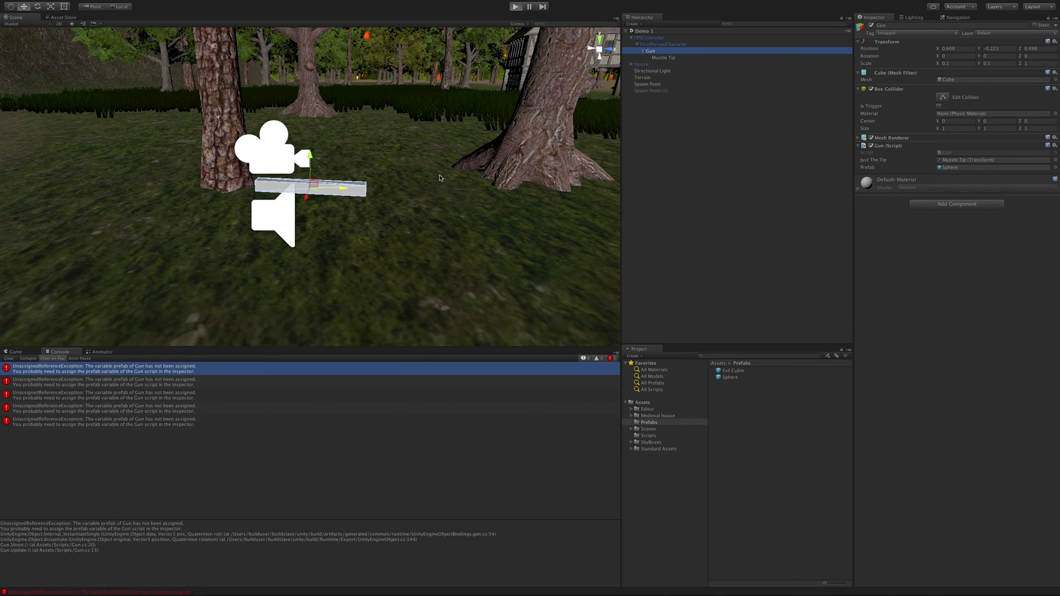
{"action": "left_click", "coordinate": [517, 6]}
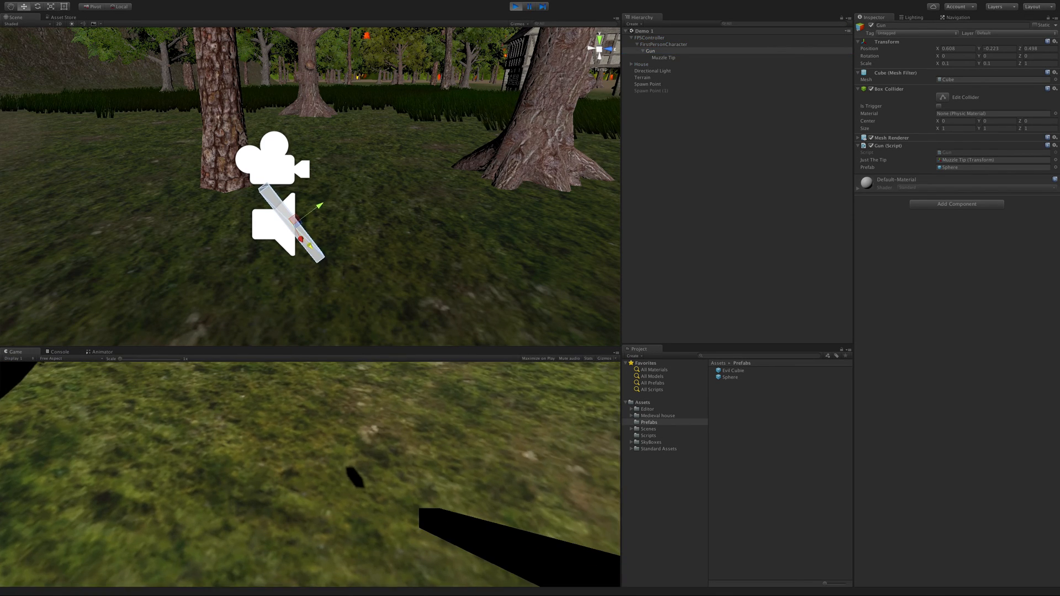